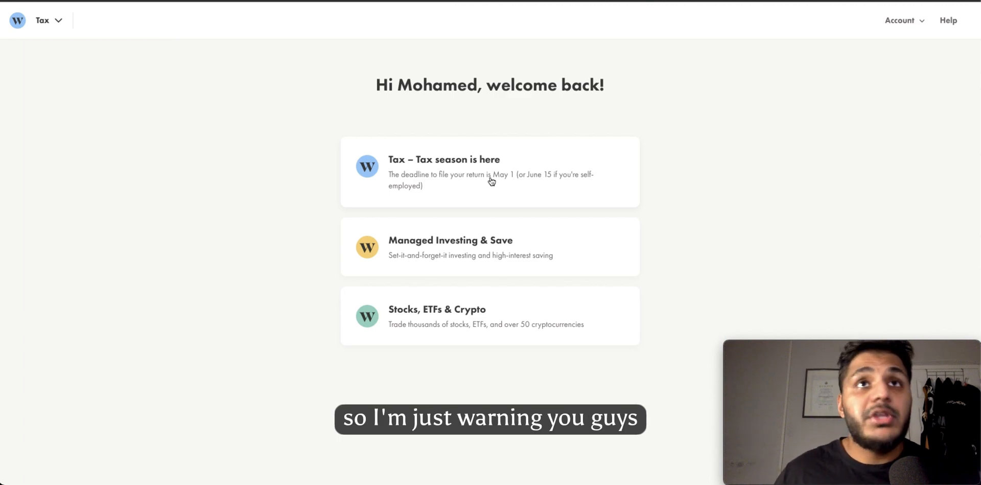
mouse_move(450, 179)
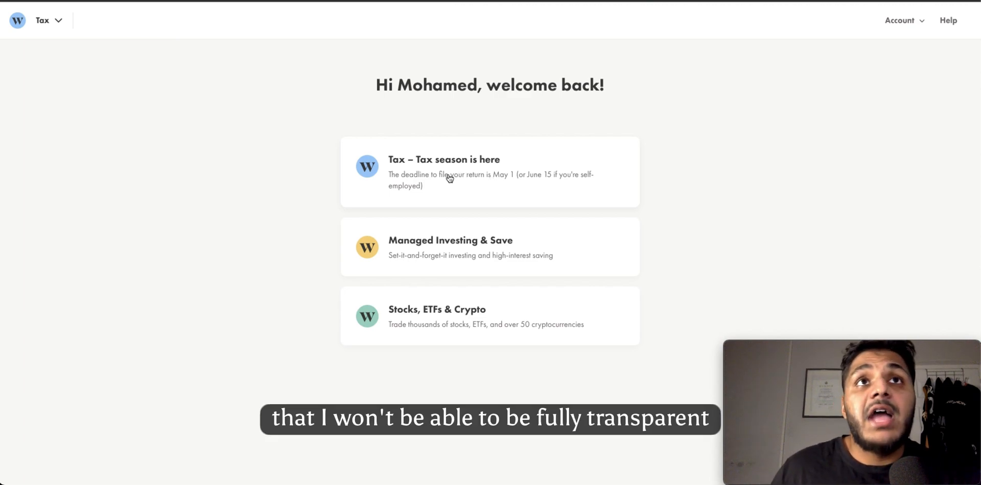
mouse_move(428, 180)
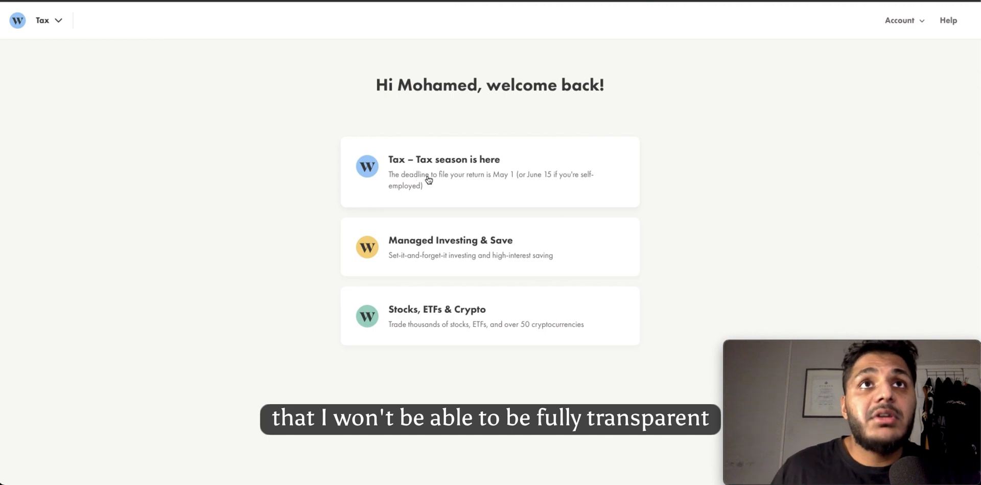
mouse_move(438, 265)
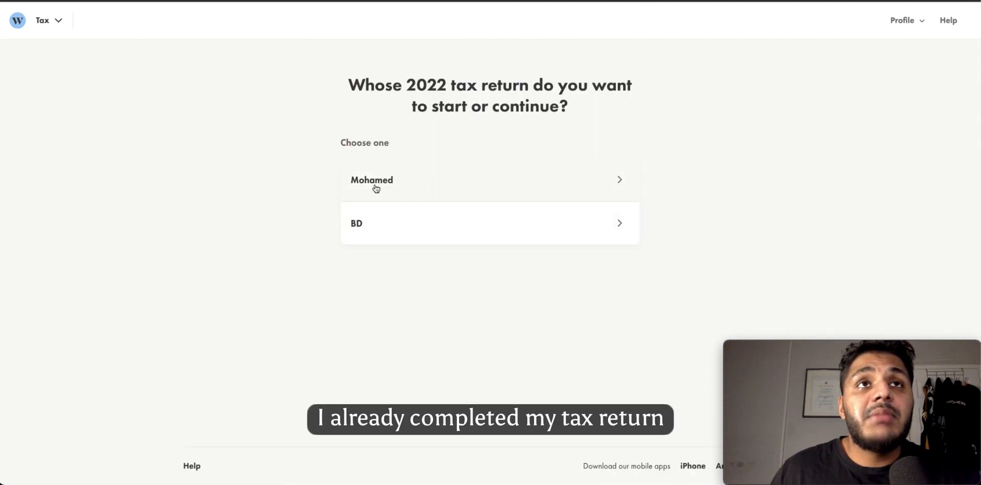
mouse_move(385, 232)
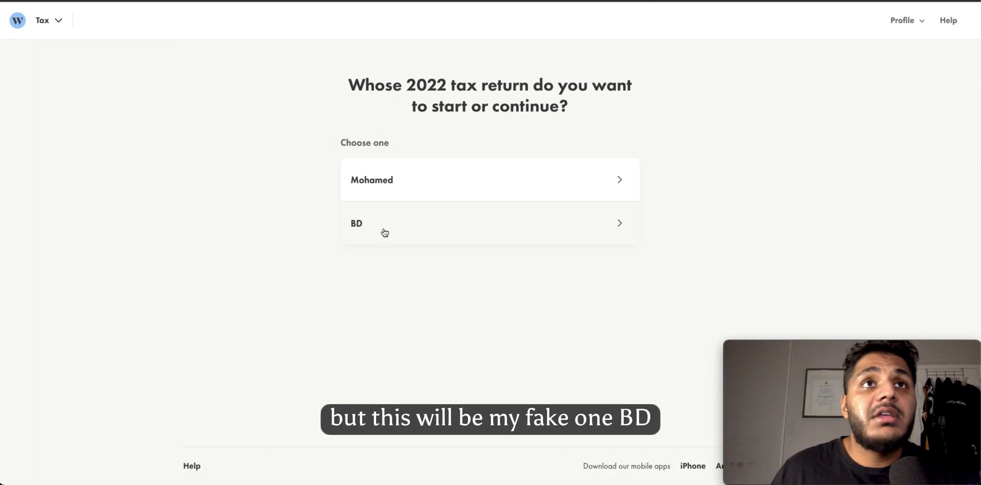
- Select BD from the 'Whose 2022 tax return' list to resume that person's return
click(490, 223)
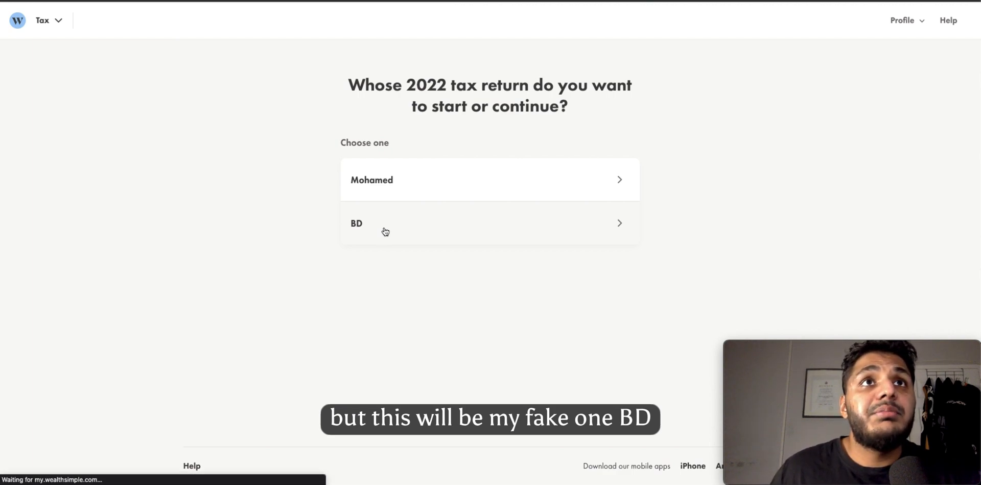
click(490, 222)
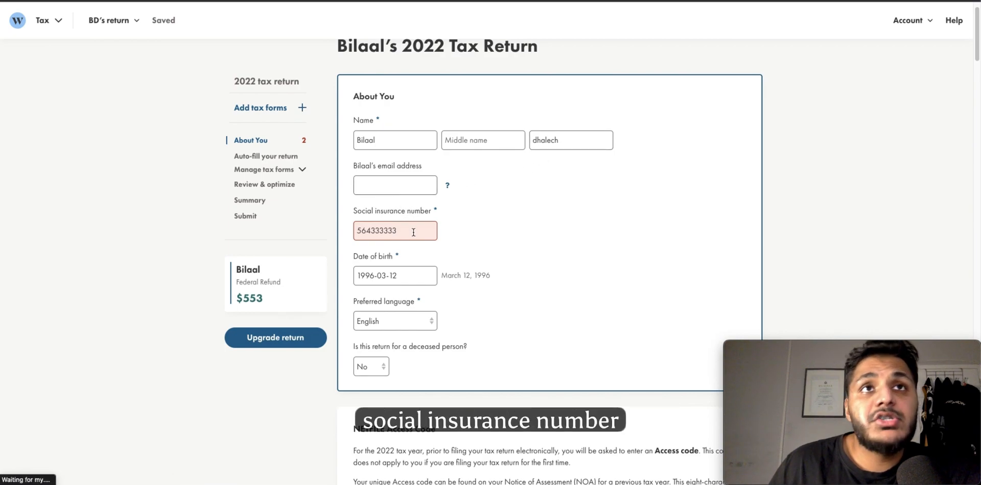
- Reach the NETFILE Access Code field and follow its 'Learn more' help link
scroll(down, 3)
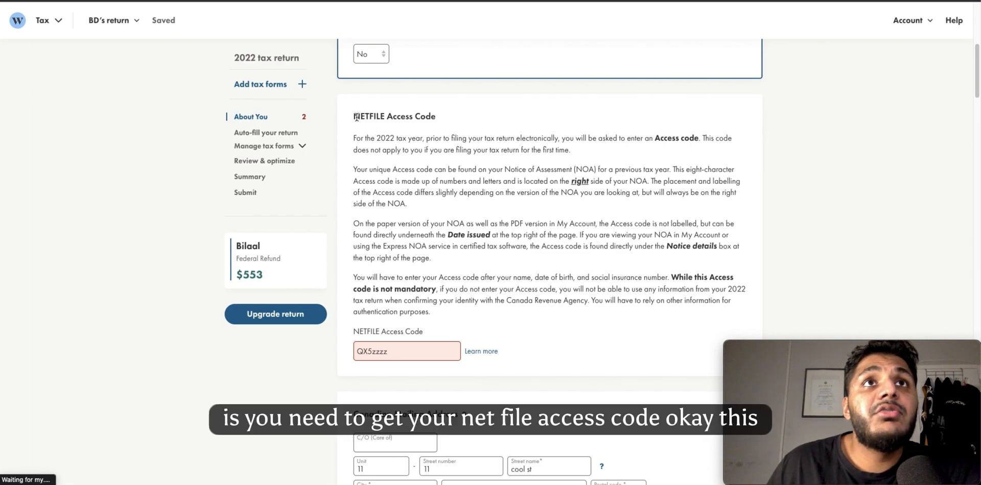
double_click(395, 116)
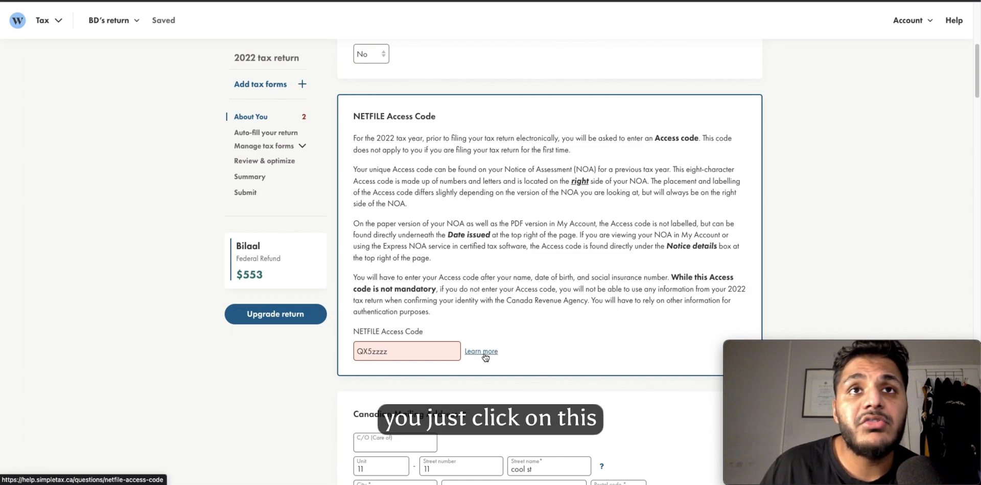
click(482, 351)
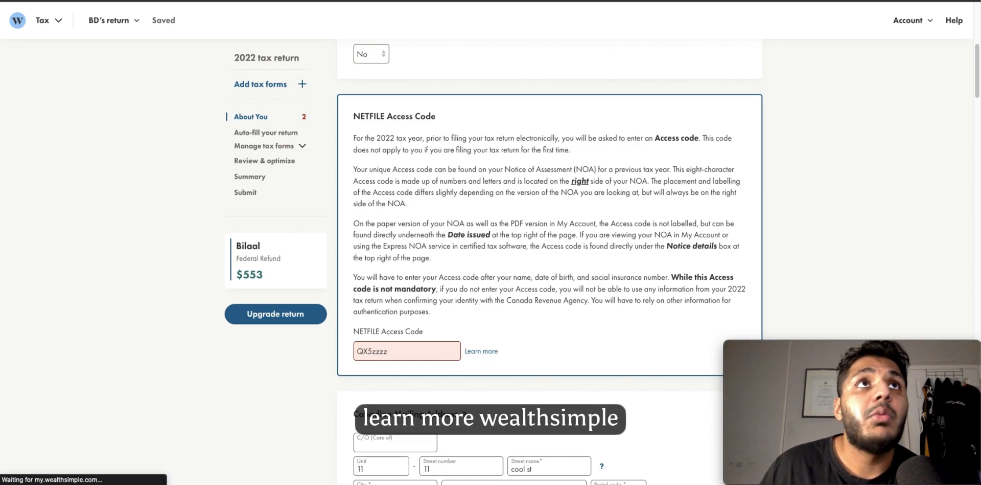
- Read the NETFILE Access Code help article down to the sample Notice of Assessment
click(481, 351)
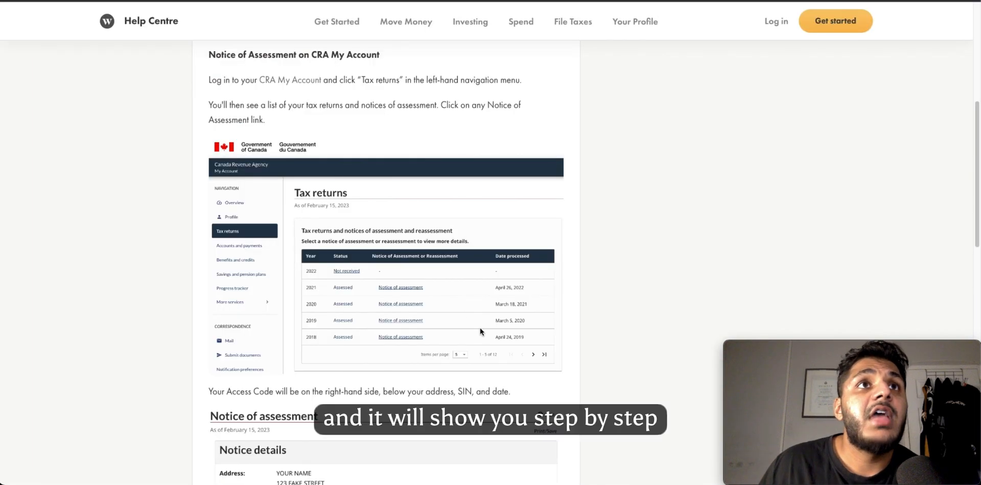
mouse_move(385, 171)
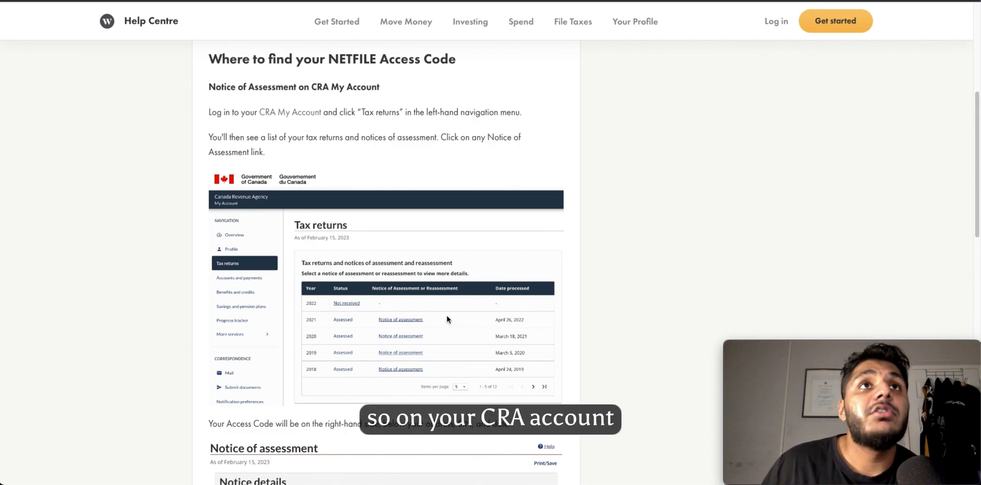
scroll(down, 3)
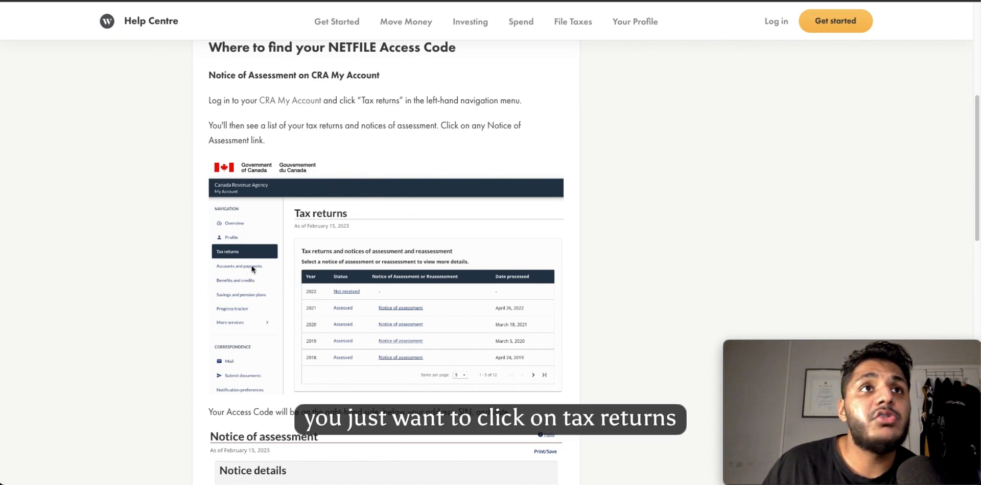
mouse_move(422, 367)
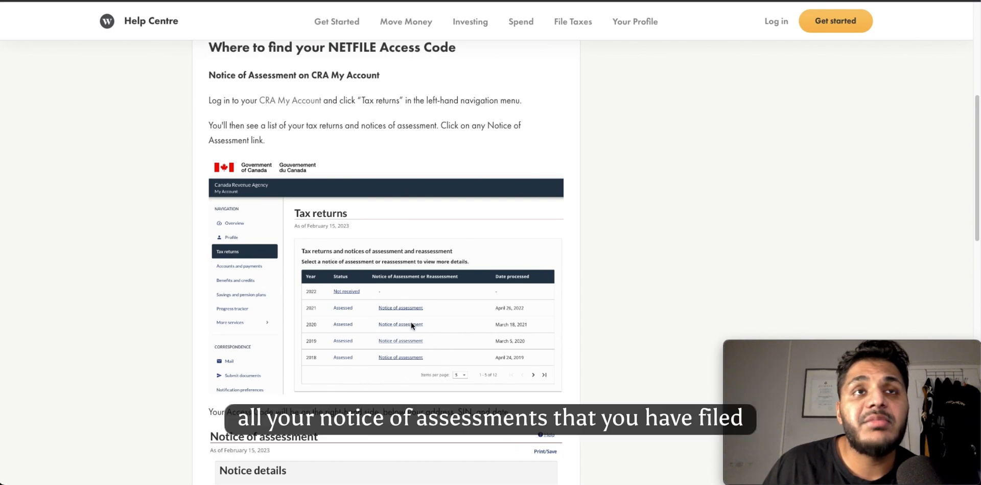
mouse_move(404, 317)
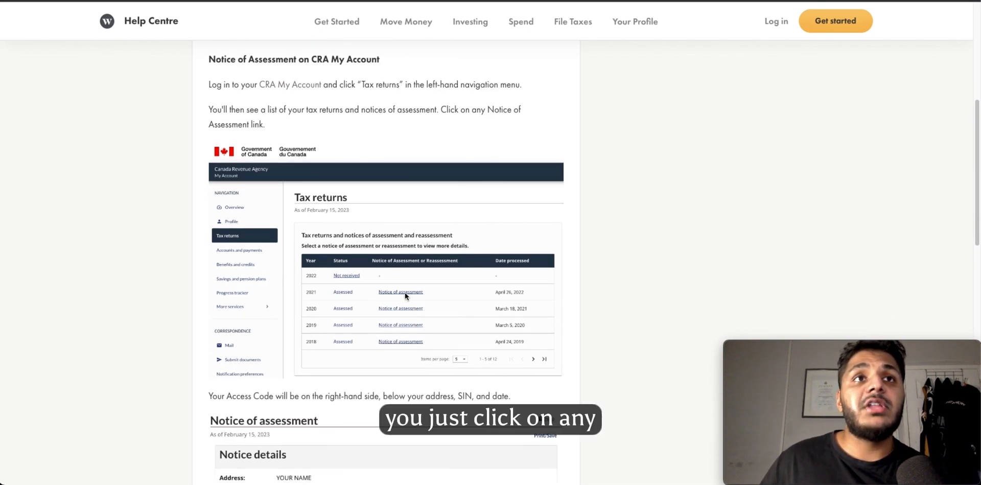
scroll(down, 3)
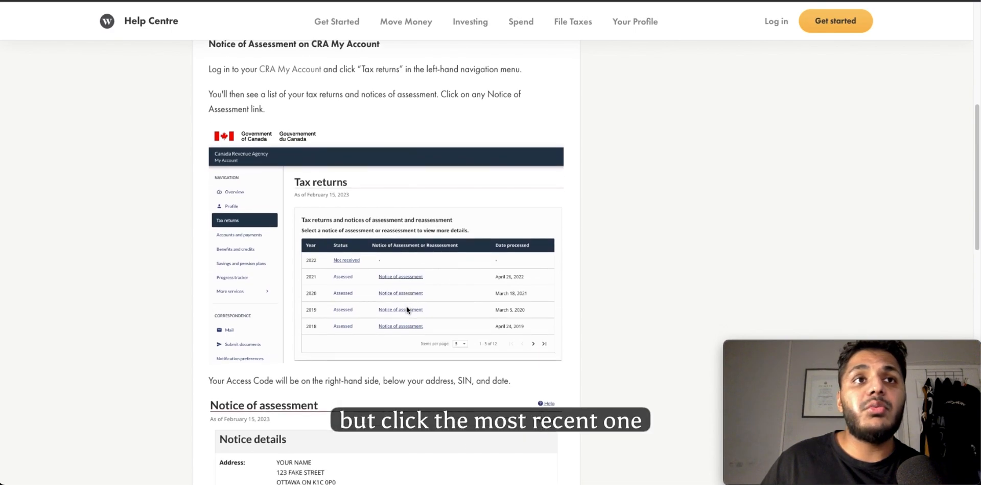
scroll(down, 3)
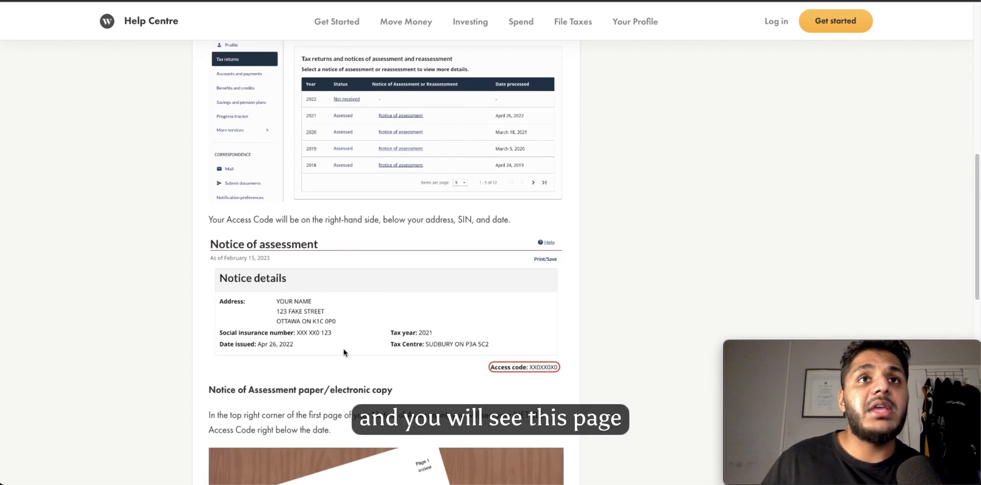
mouse_move(527, 369)
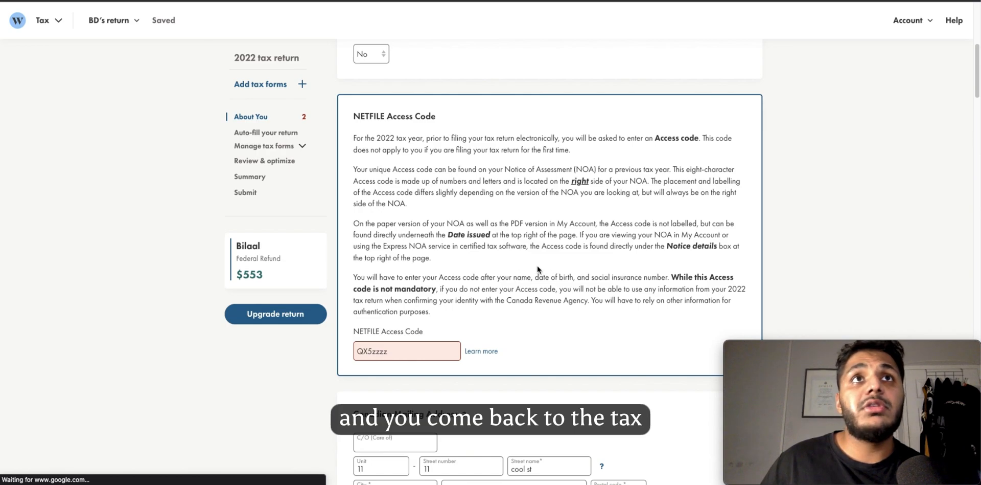
mouse_move(477, 290)
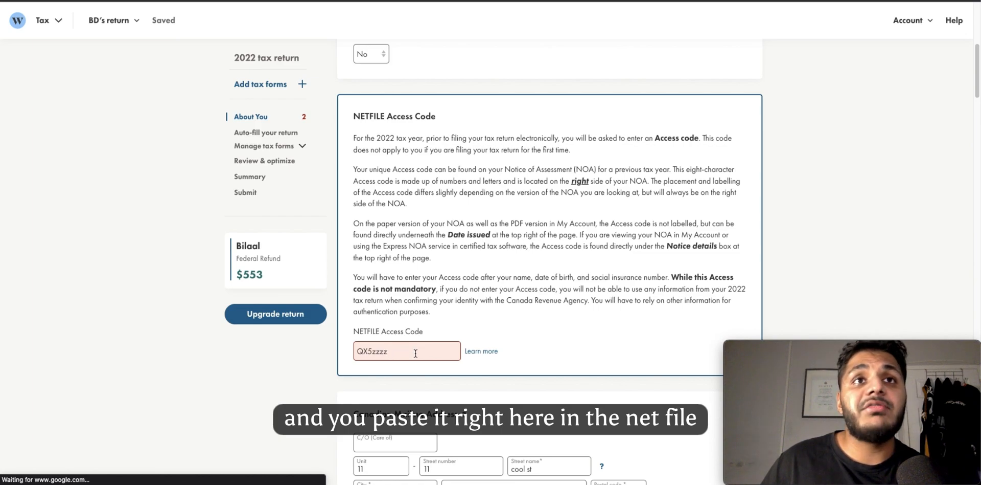
- Scroll past About You to the 'Auto-fill your return' section with CRA My Account import
scroll(down, 3)
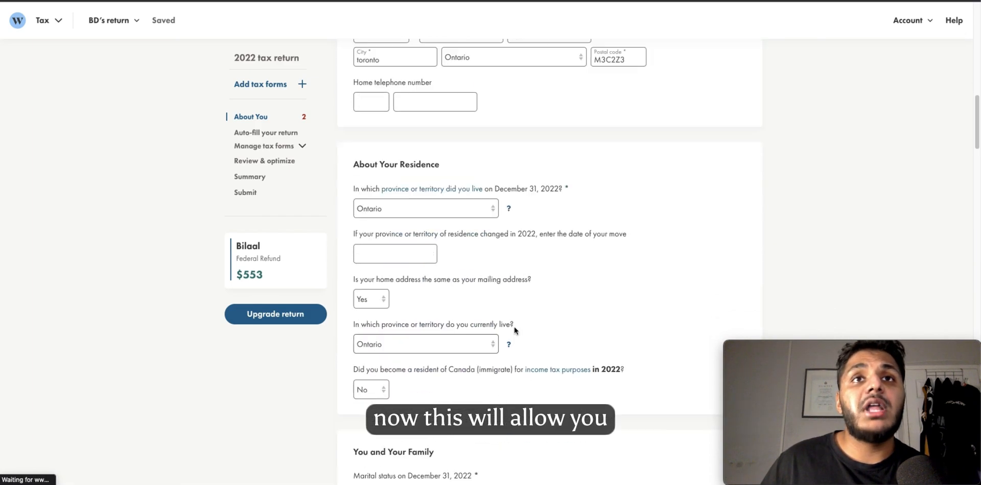
scroll(down, 3)
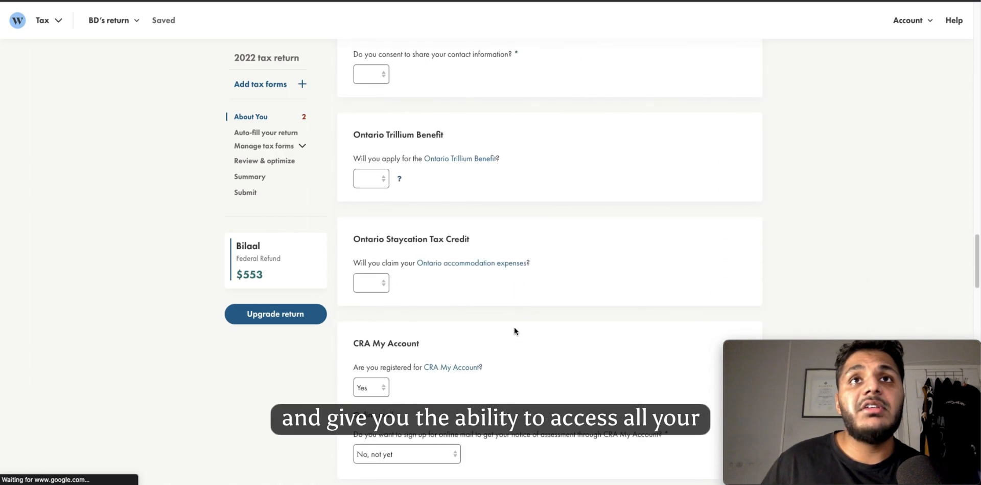
scroll(down, 3)
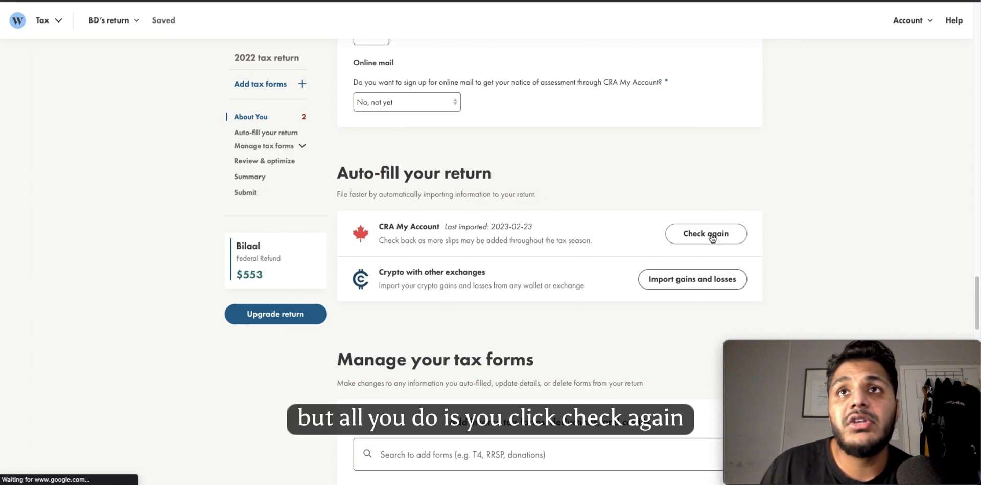
- Recheck CRA My Account, authorize access, and acknowledge the Data Retrieval Failed notice
click(706, 233)
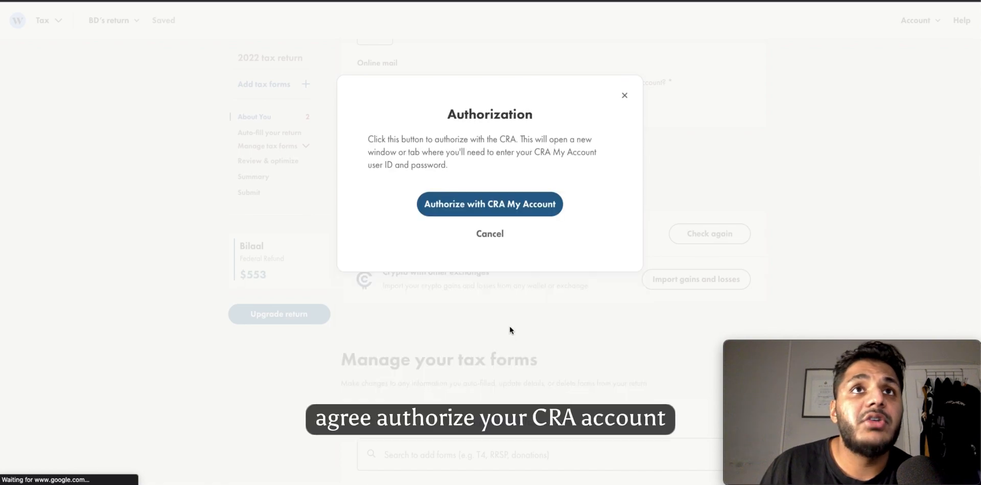
click(490, 203)
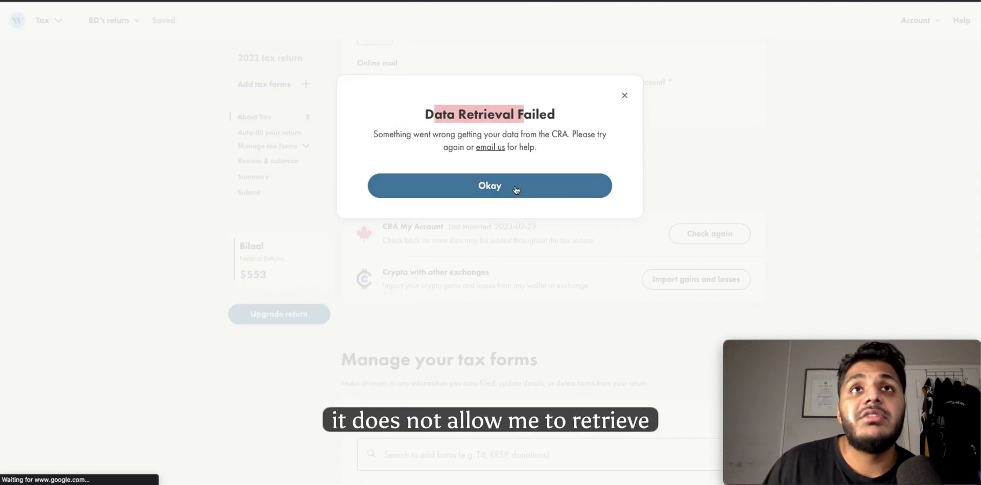
click(490, 185)
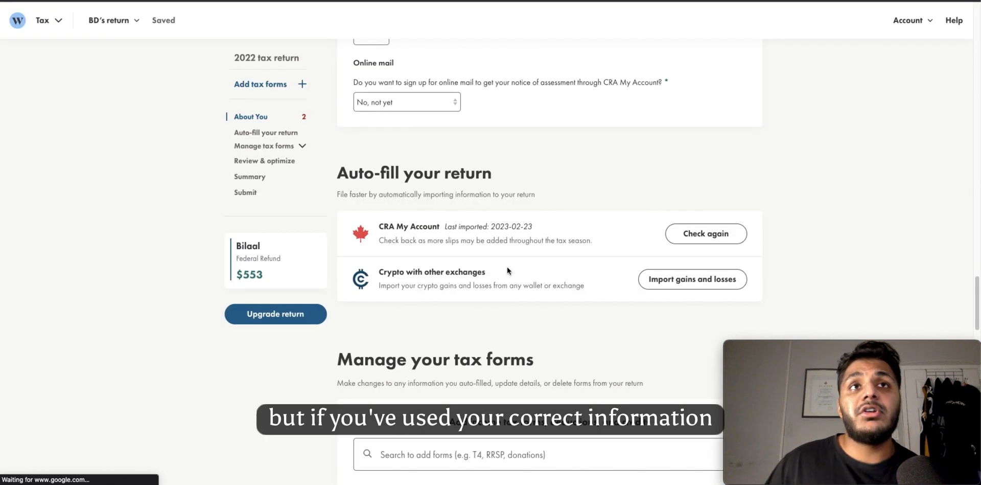
mouse_move(518, 259)
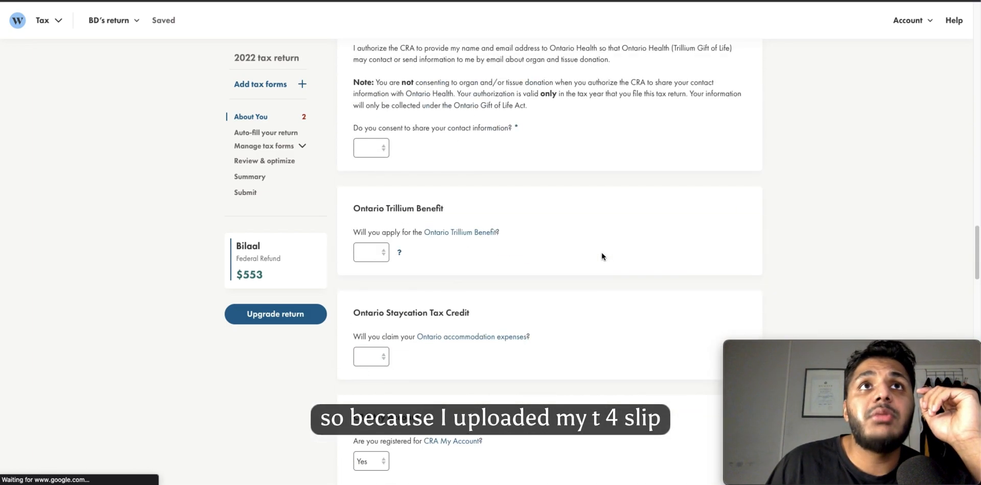
scroll(down, 3)
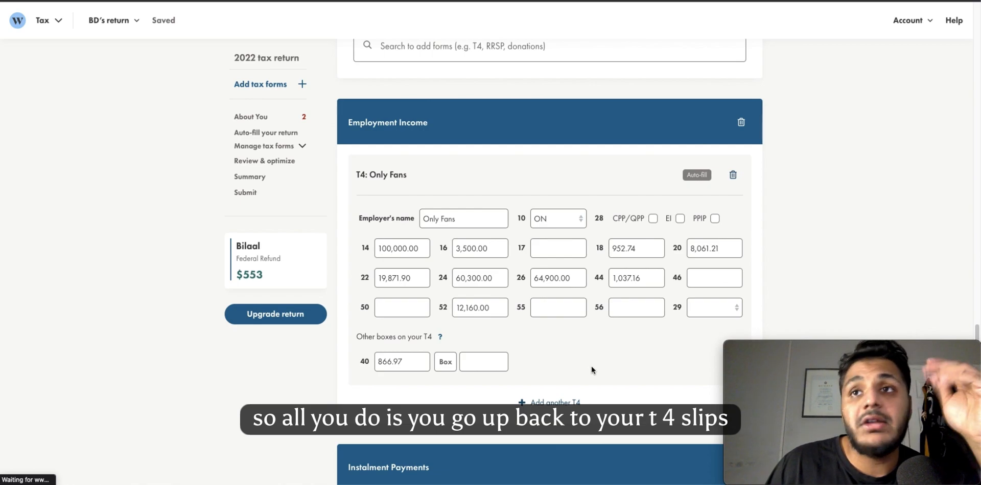
mouse_move(601, 368)
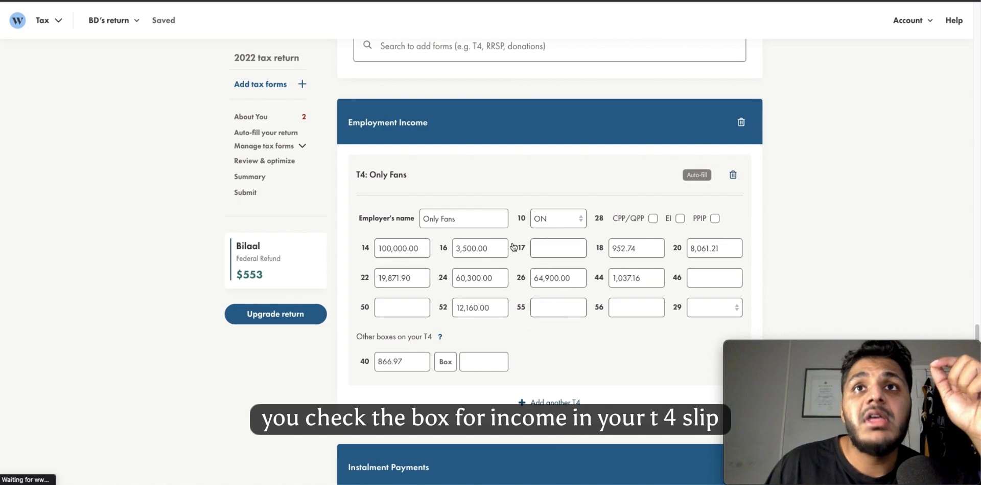
mouse_move(579, 347)
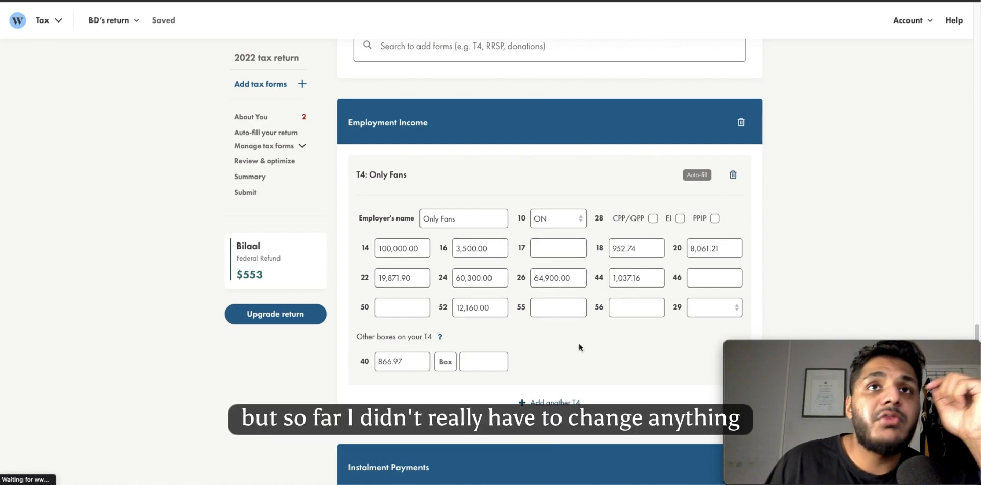
mouse_move(533, 331)
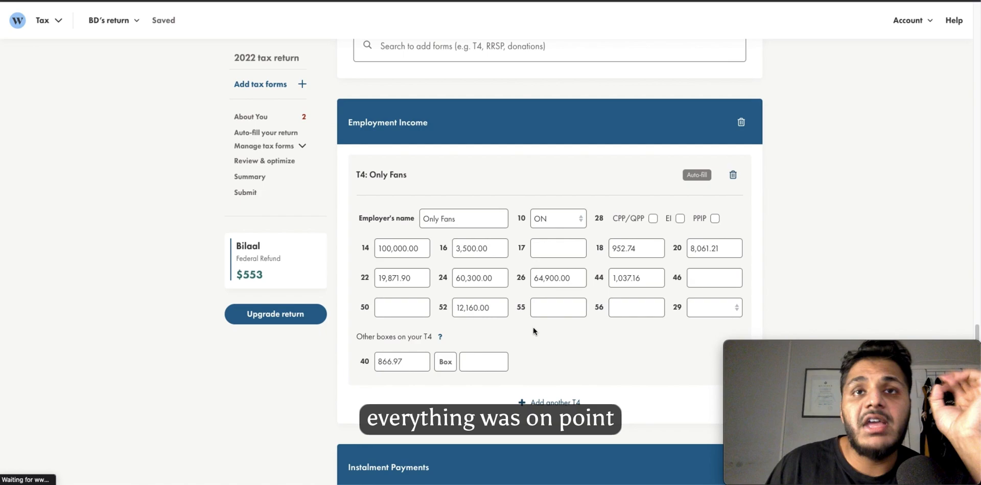
mouse_move(541, 336)
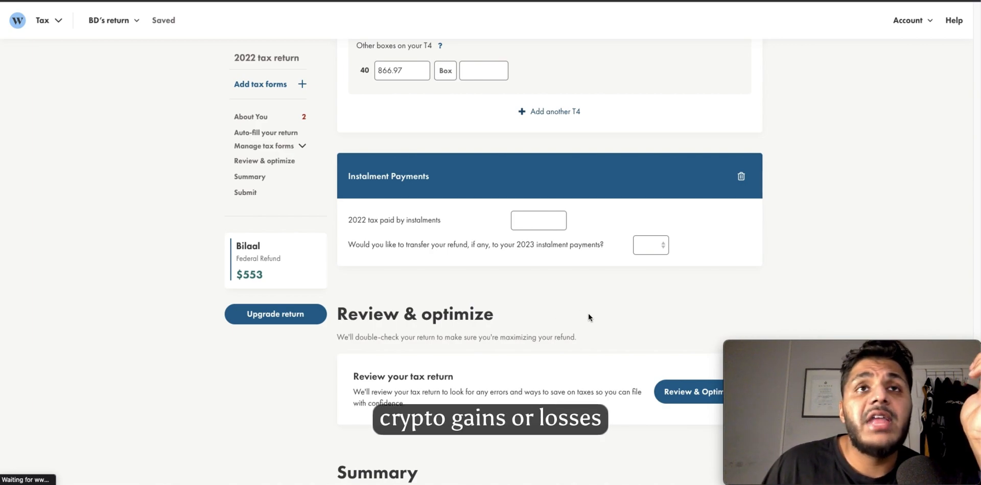
mouse_move(565, 290)
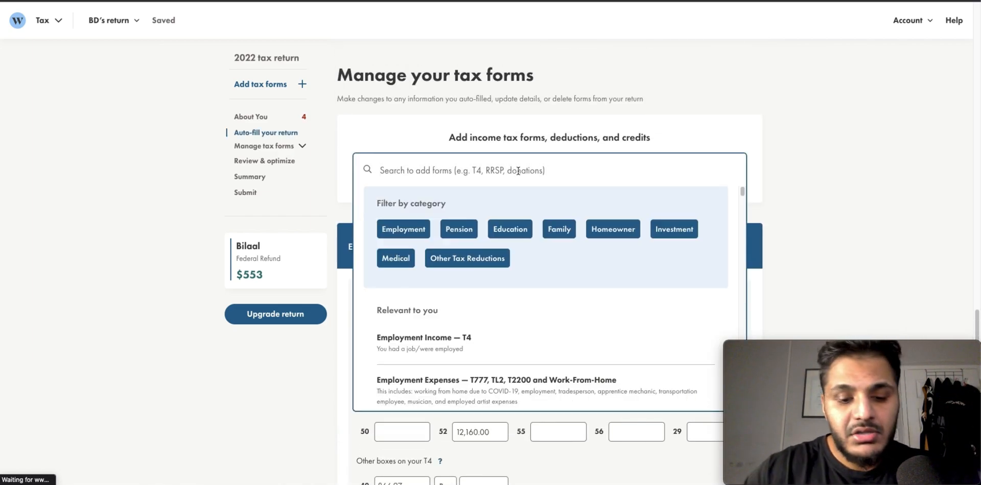
- Add Donations and Gifts via 'donation' search and record a 500 Charity donation
text(donation)
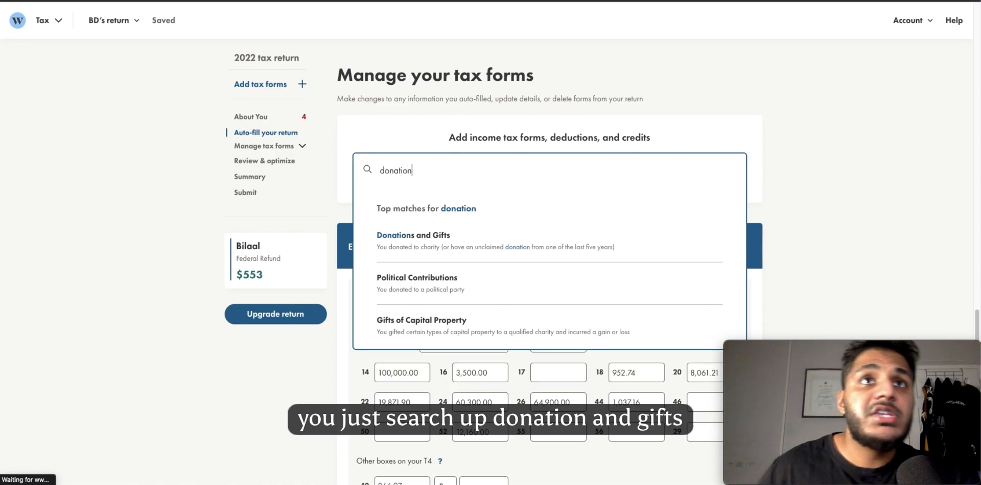
click(412, 235)
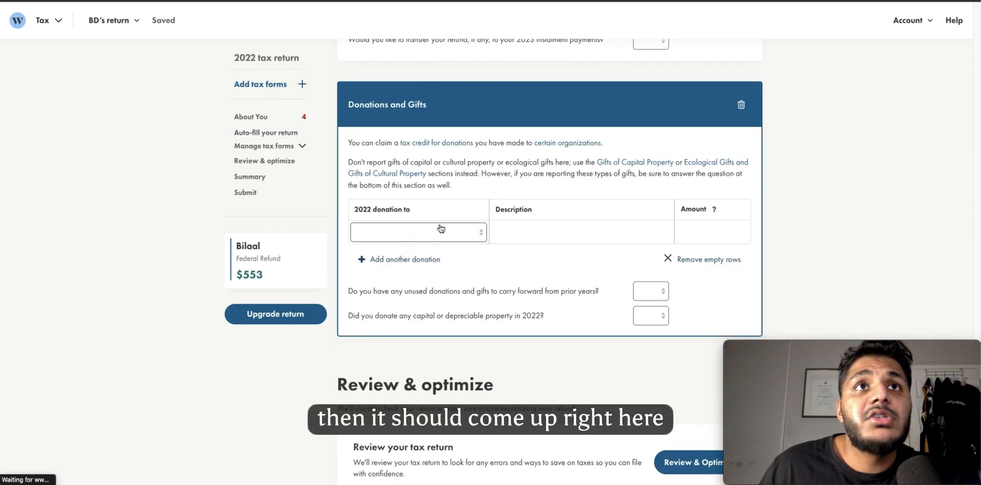
text(Charity)
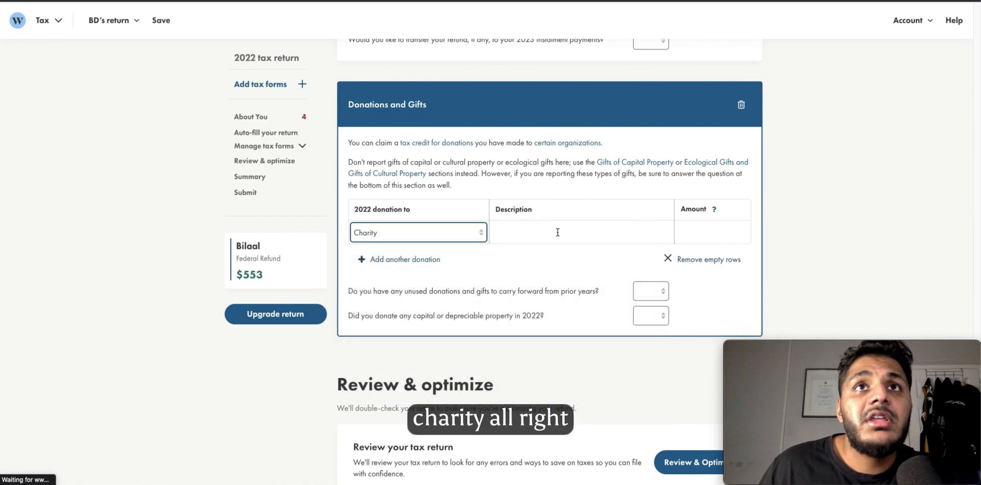
text(500)
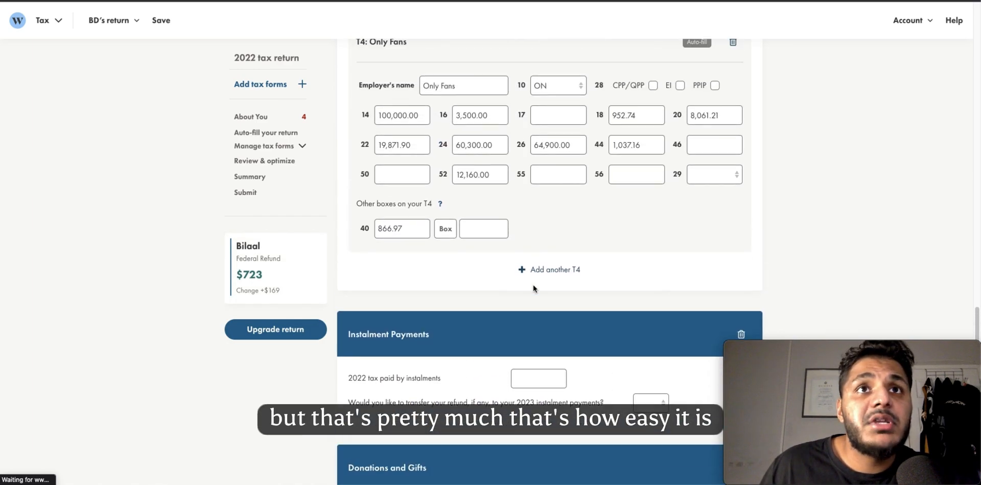
scroll(up, 3)
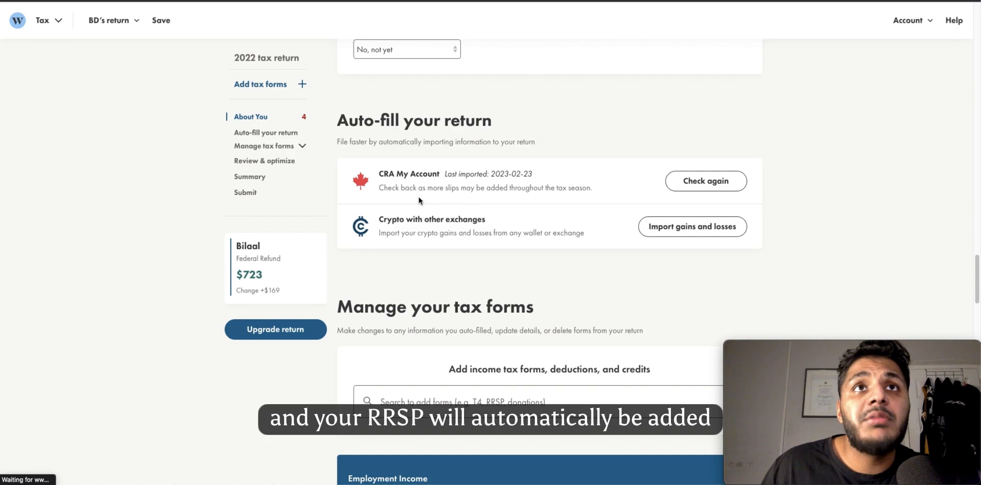
- Search 'rrsp' in Manage your tax forms and add RRSP Contributions & Deduction
scroll(down, 3)
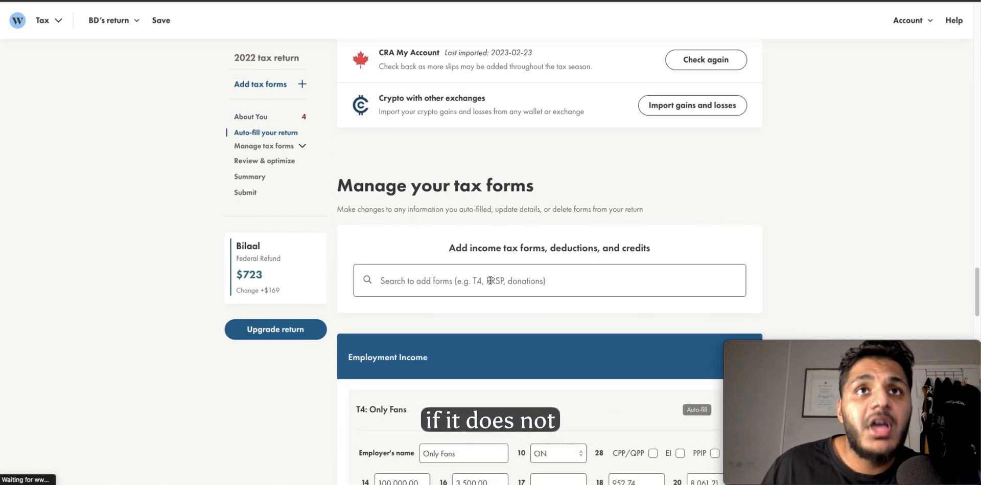
text(rrsp)
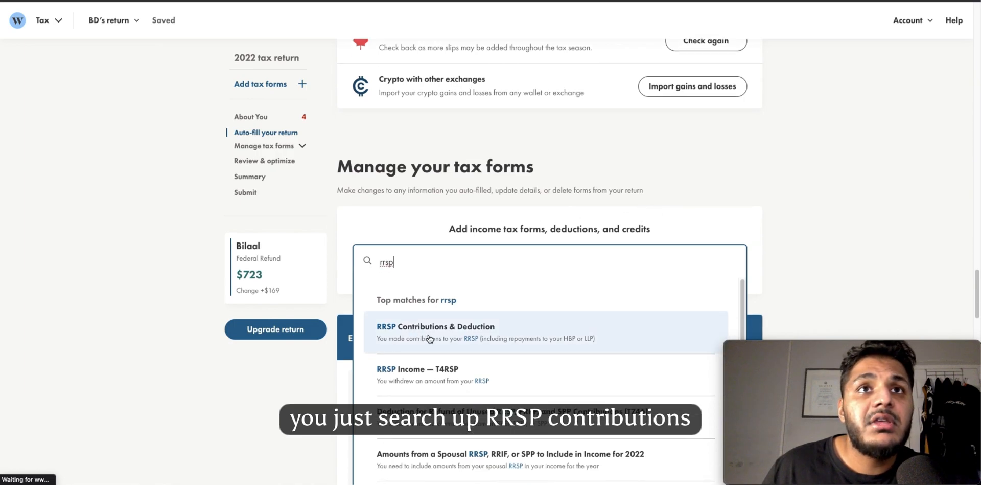
click(435, 326)
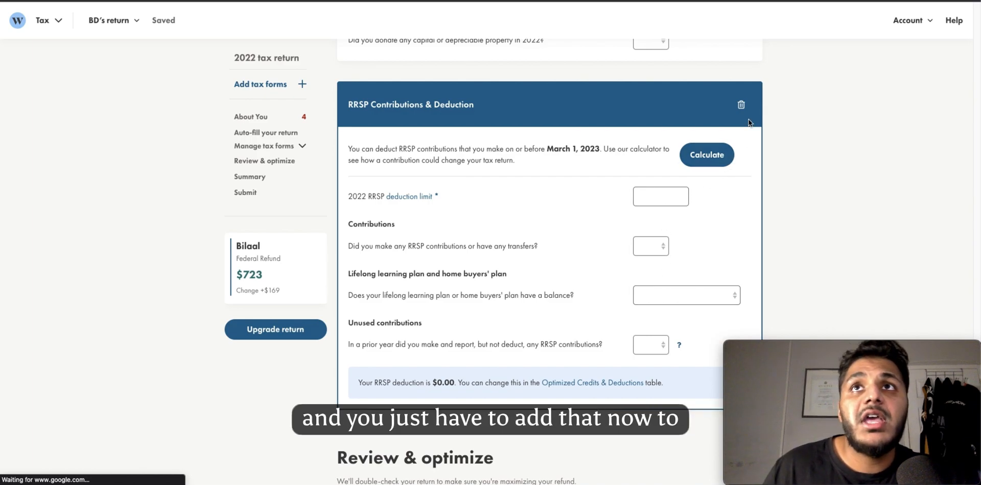
scroll(down, 3)
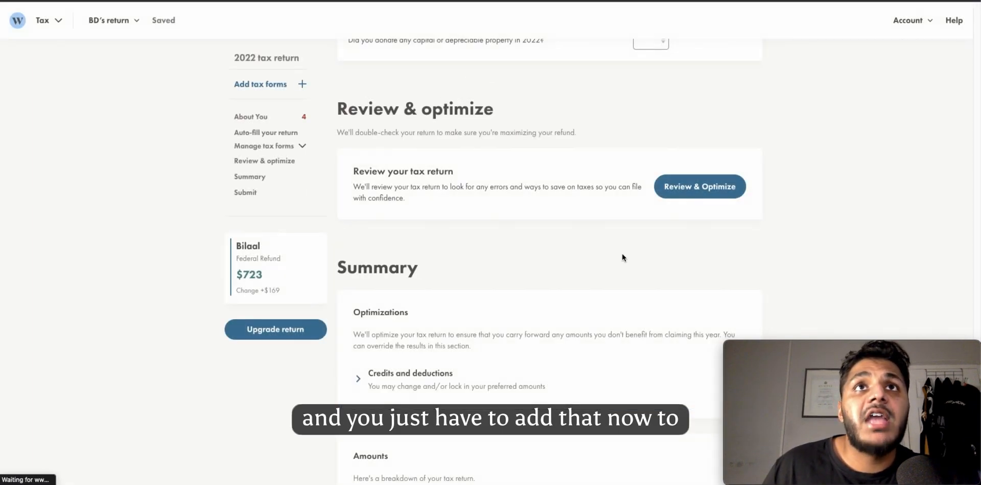
scroll(up, 3)
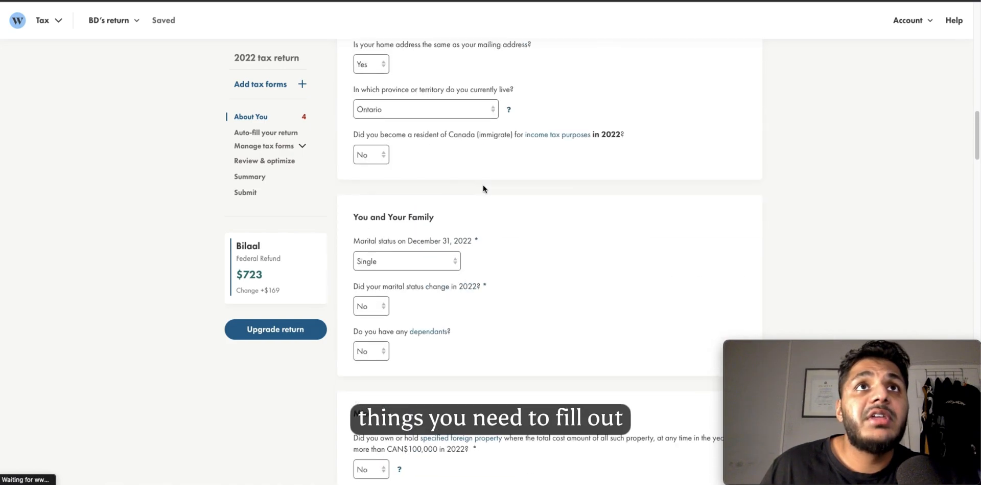
scroll(up, 3)
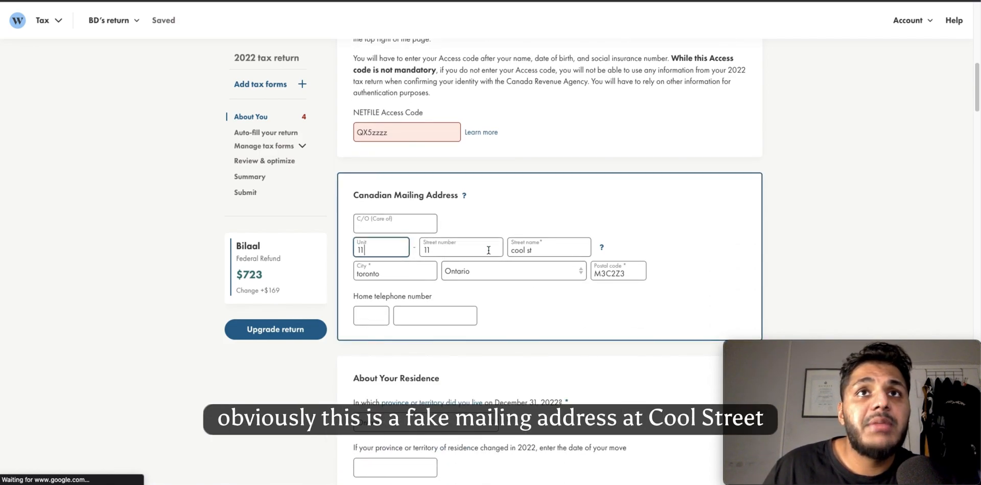
scroll(down, 3)
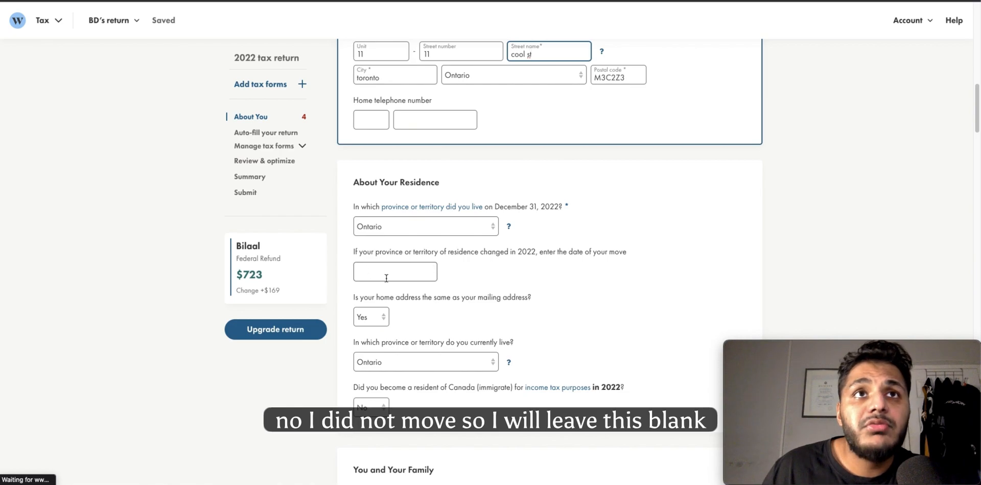
scroll(down, 3)
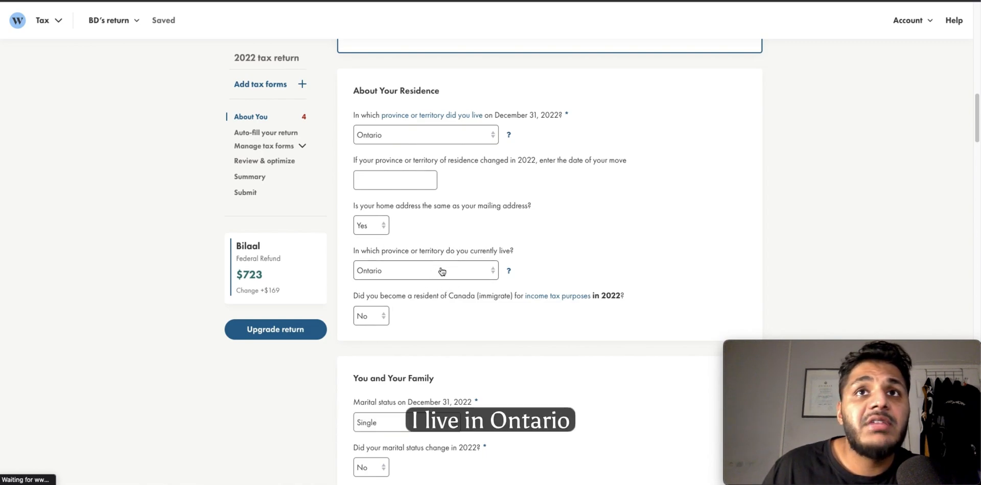
scroll(down, 3)
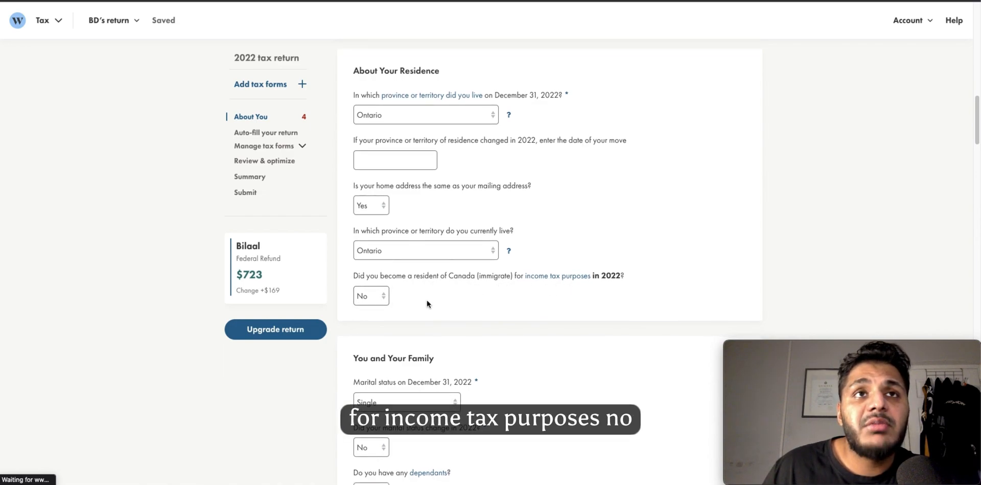
scroll(down, 3)
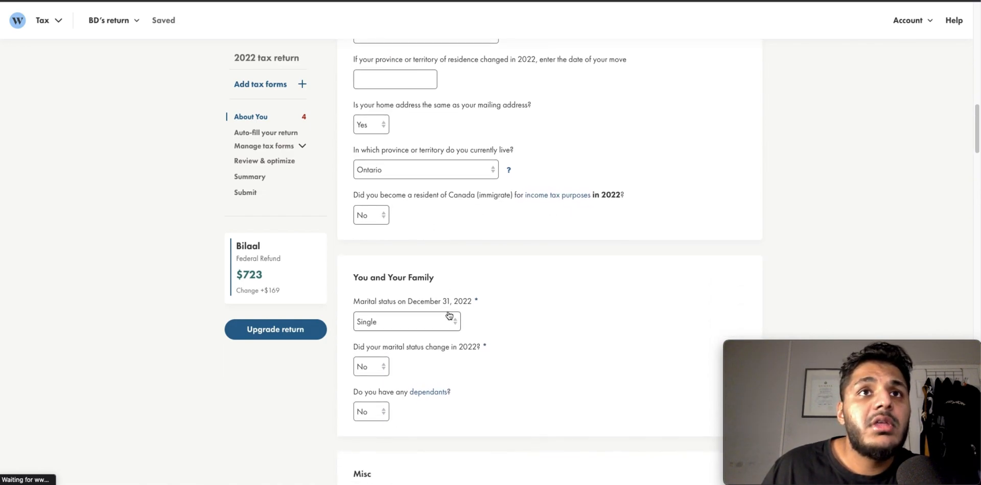
click(406, 321)
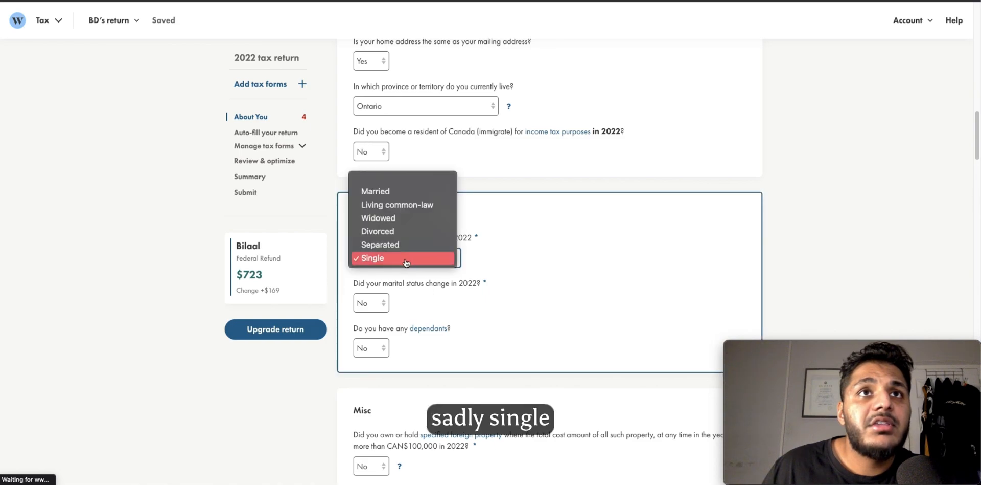
click(372, 258)
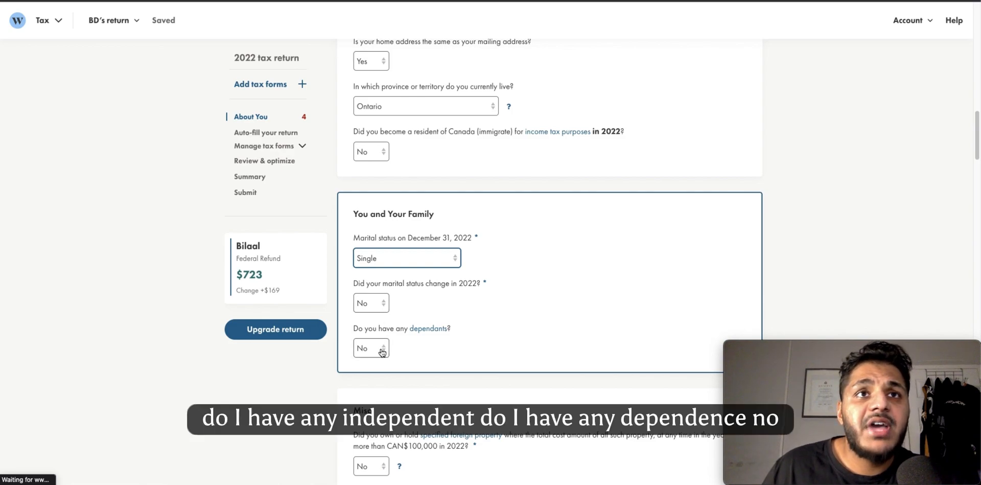
scroll(down, 3)
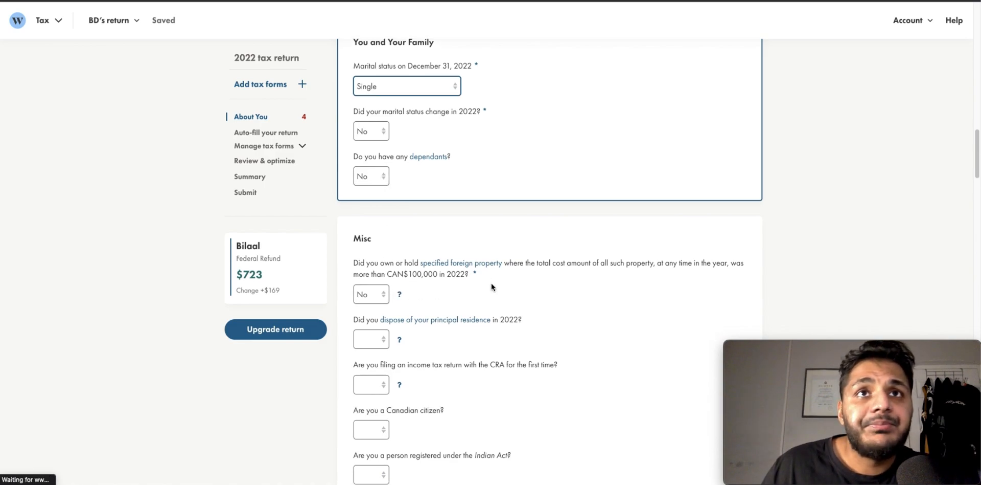
- Answer Misc: first-time filing No, Elections Canada authorization Yes, Indian Act No, prison No
scroll(down, 3)
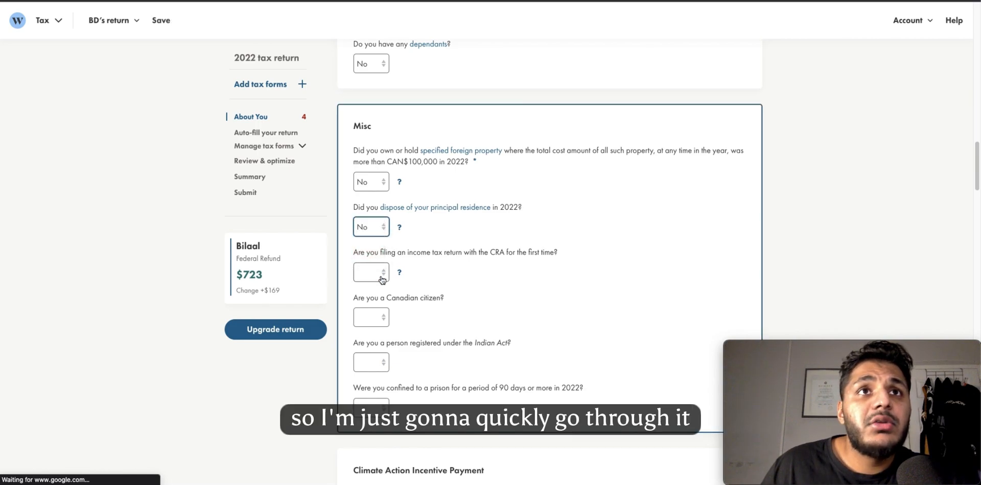
click(370, 272)
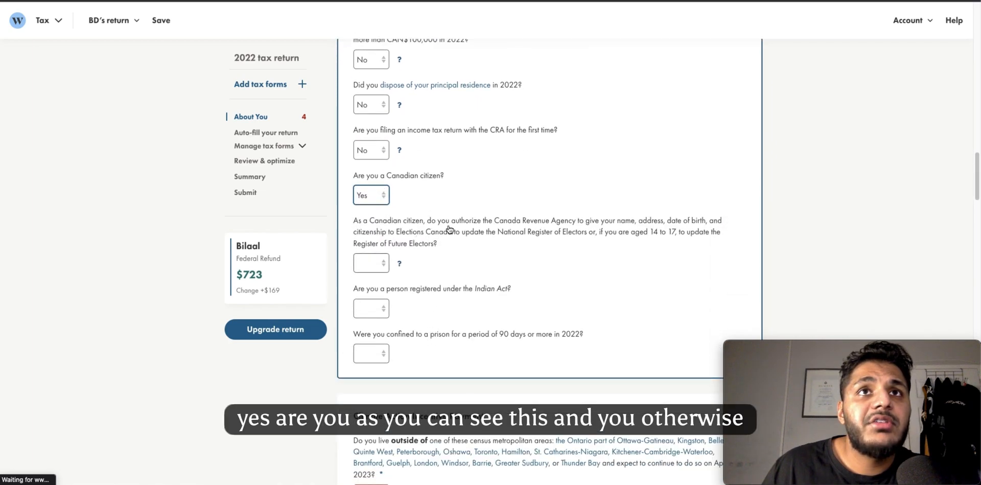
click(370, 262)
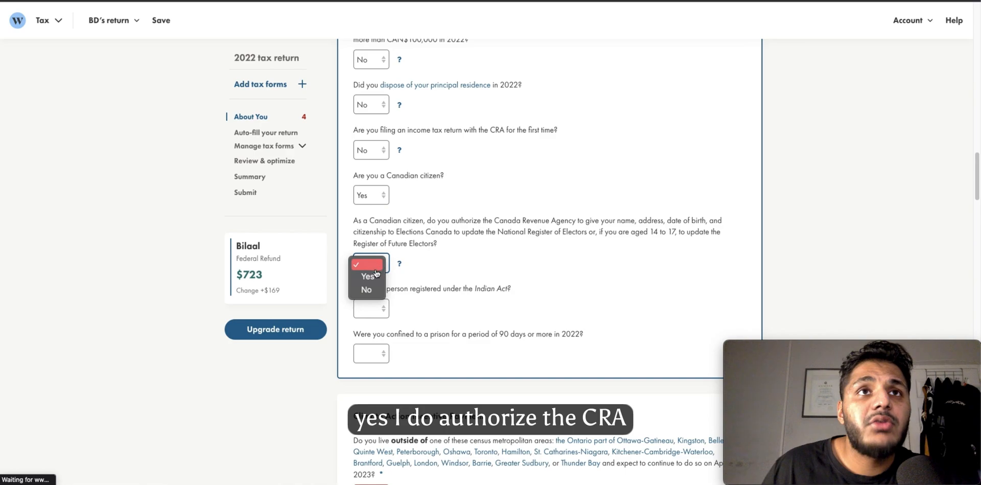
click(368, 276)
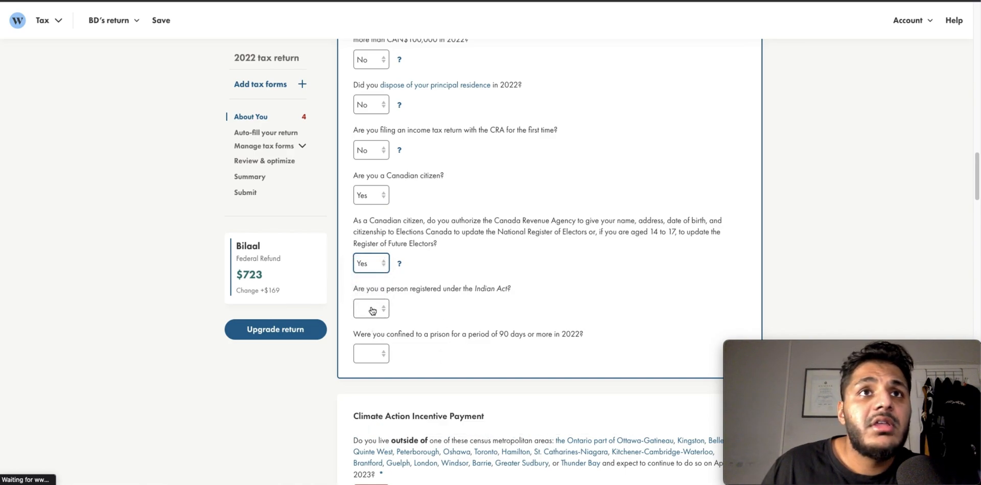
click(370, 308)
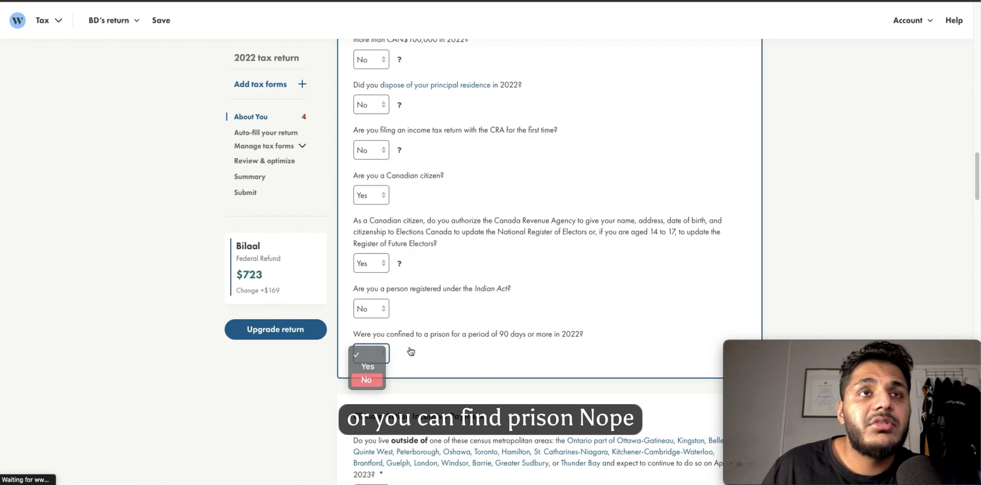
click(366, 379)
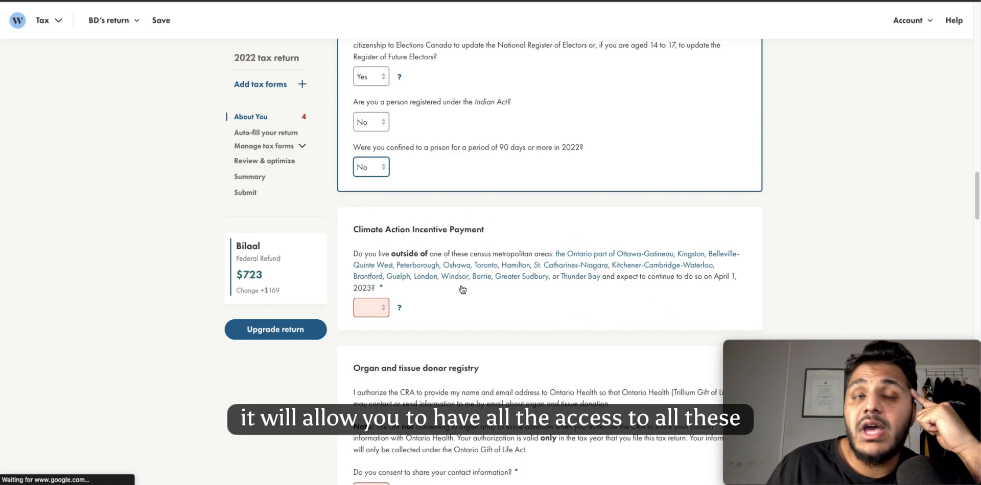
mouse_move(460, 298)
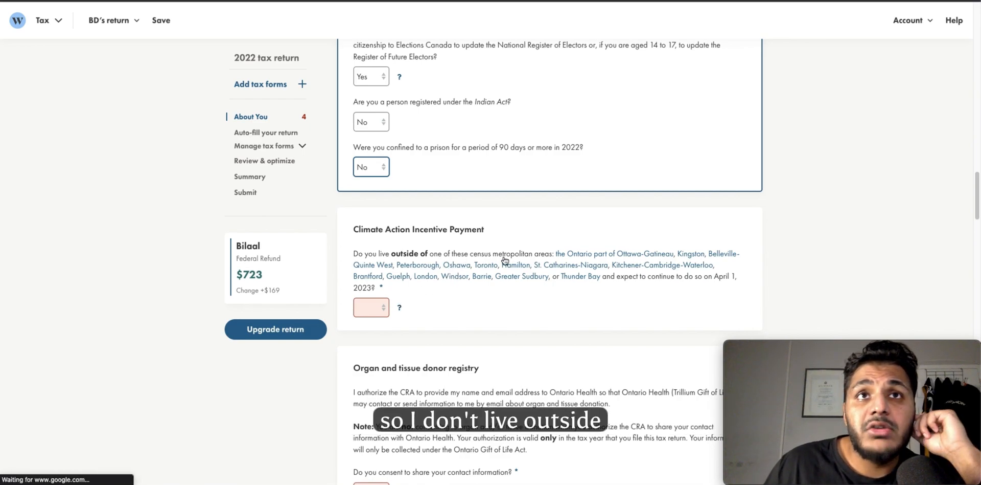
- Answer the Climate Action Incentive question No and organ donor contact sharing Yes
click(370, 306)
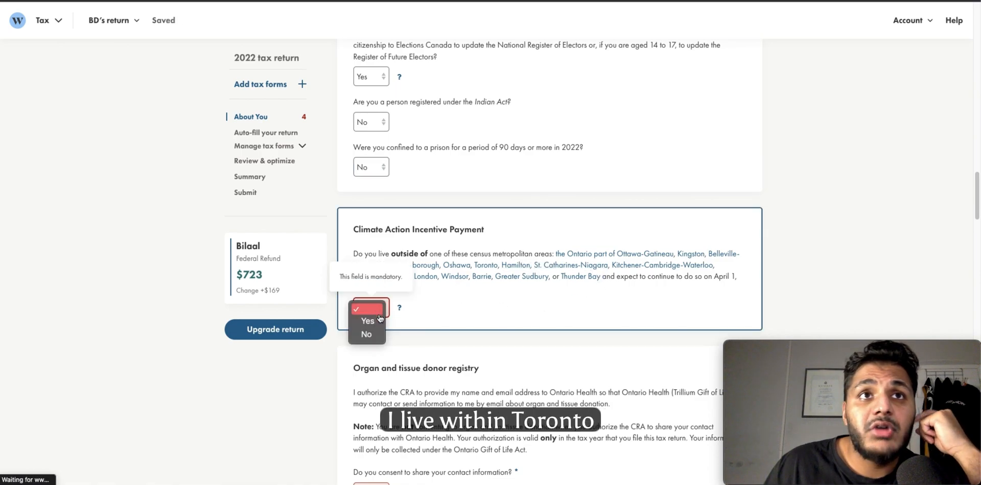
click(366, 334)
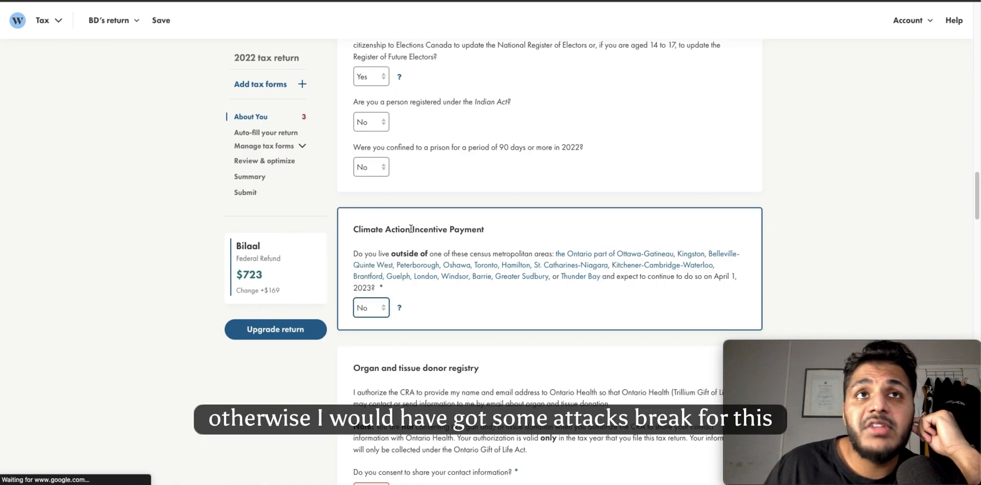
scroll(down, 3)
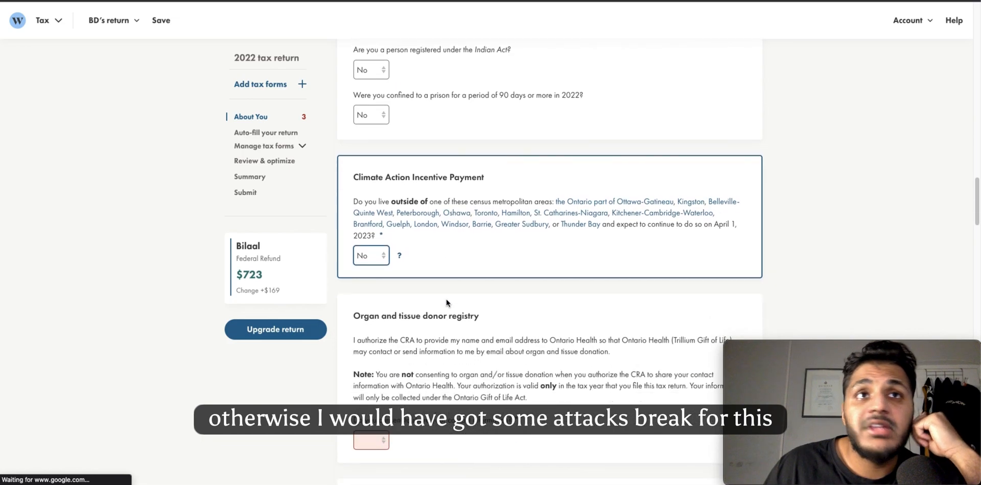
scroll(down, 3)
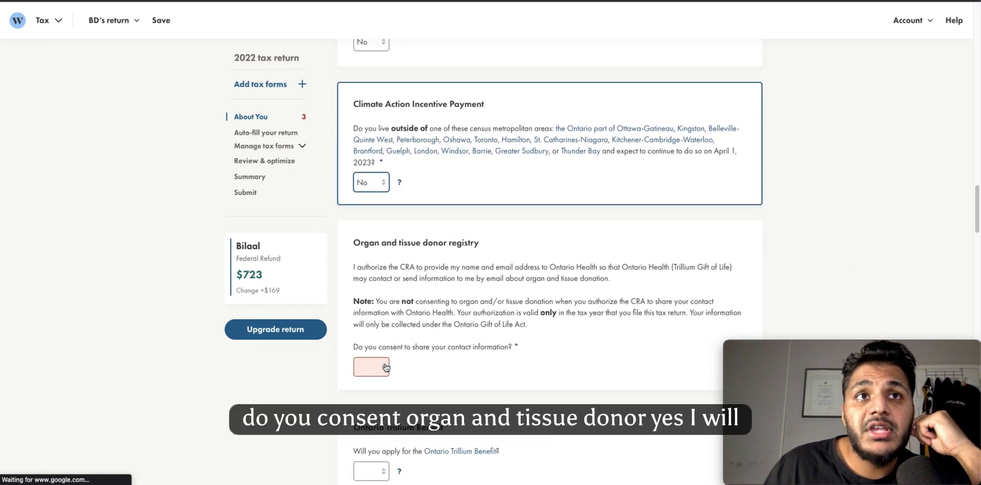
click(370, 366)
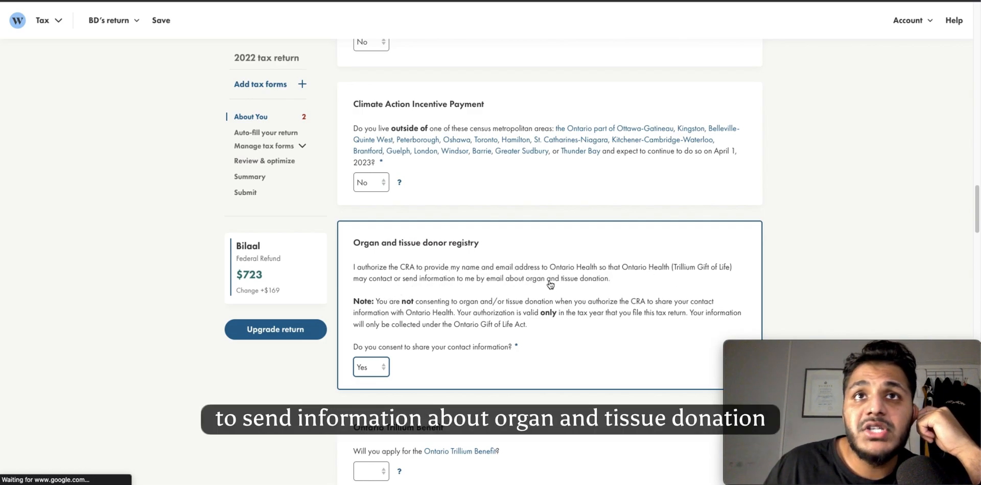
- Answer Ontario Trillium Benefit No and Ontario Staycation Tax Credit Yes
scroll(down, 3)
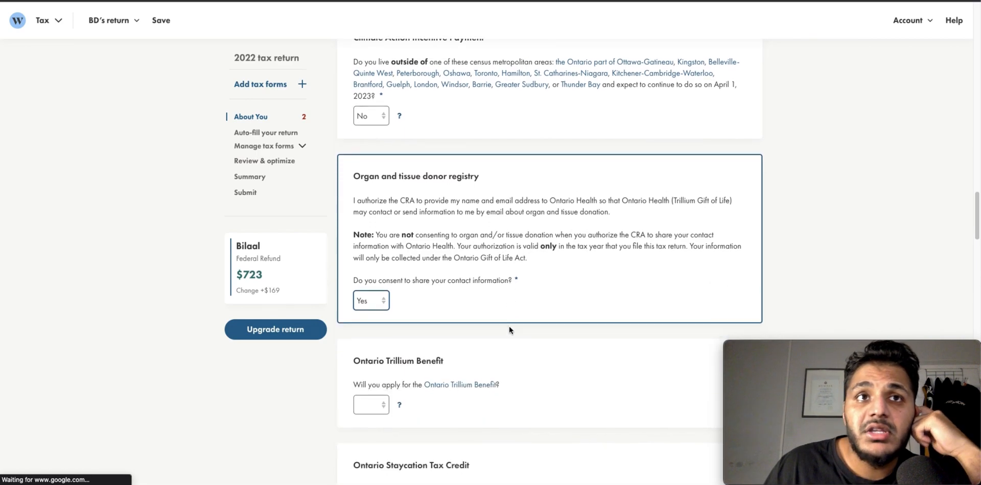
scroll(down, 3)
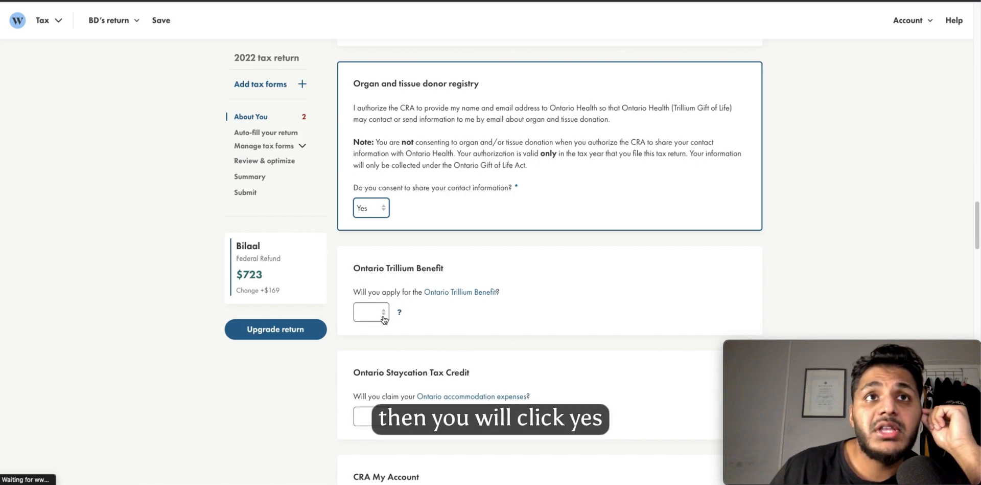
click(370, 312)
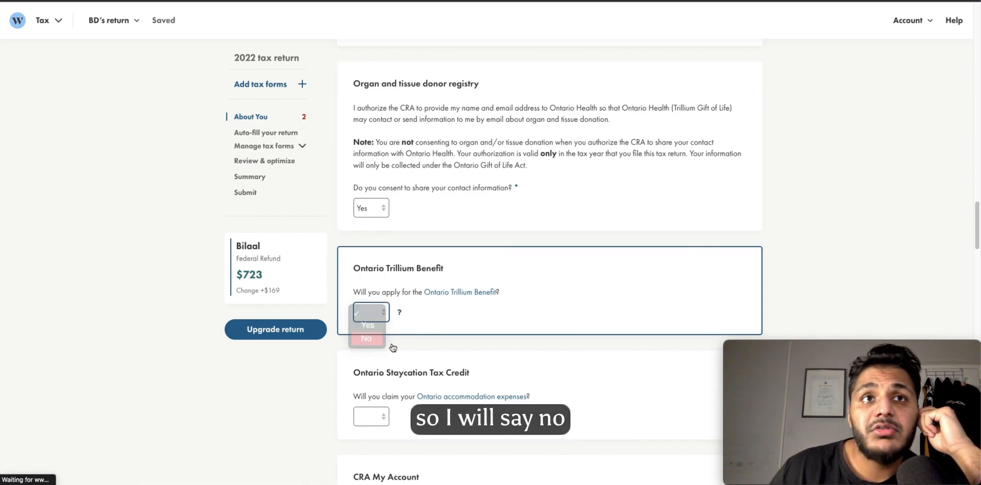
click(366, 338)
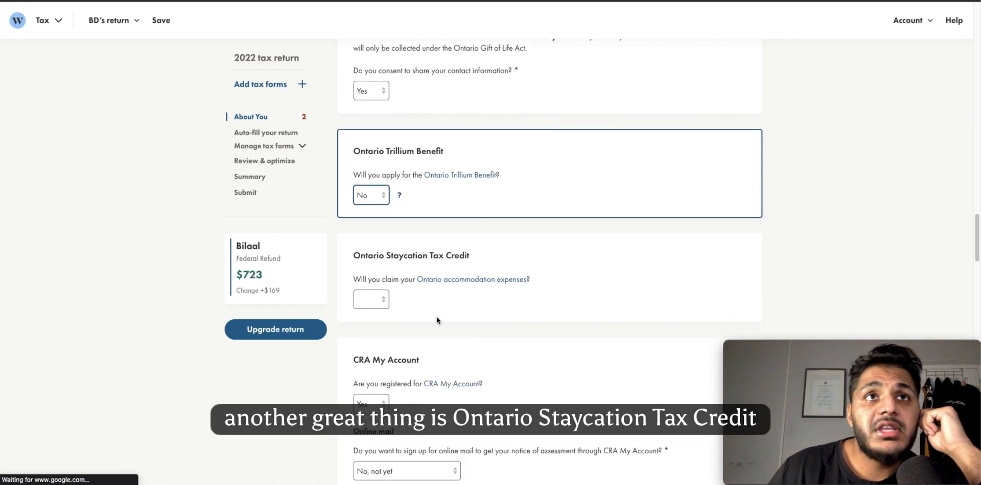
click(370, 299)
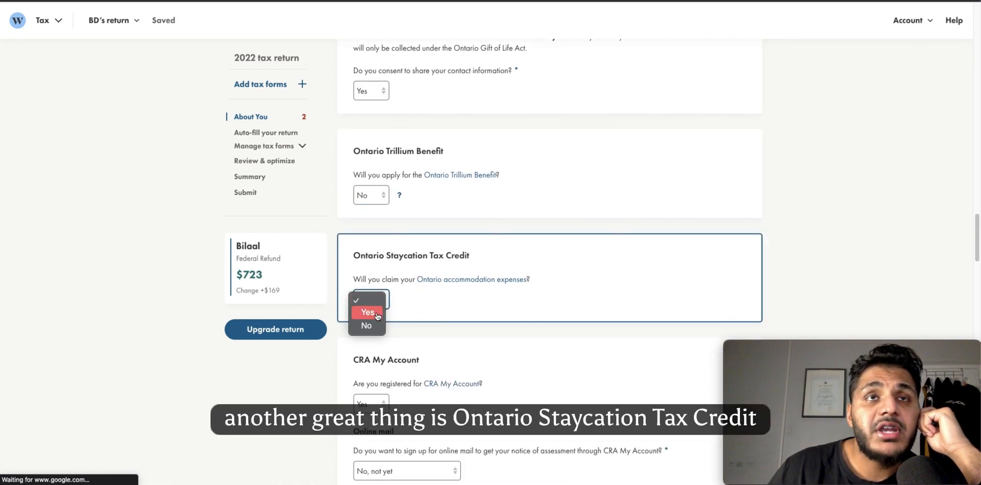
click(367, 312)
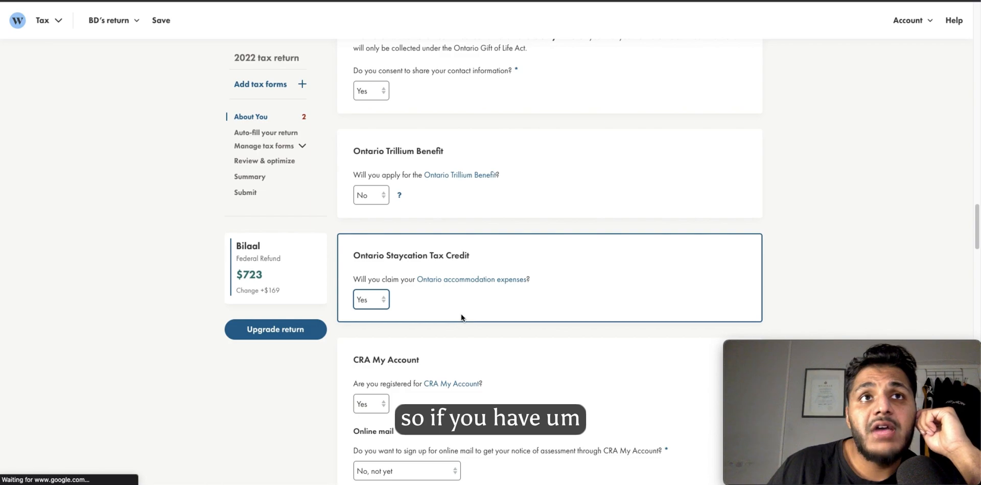
- Scroll through the rest of the return and save it
scroll(down, 3)
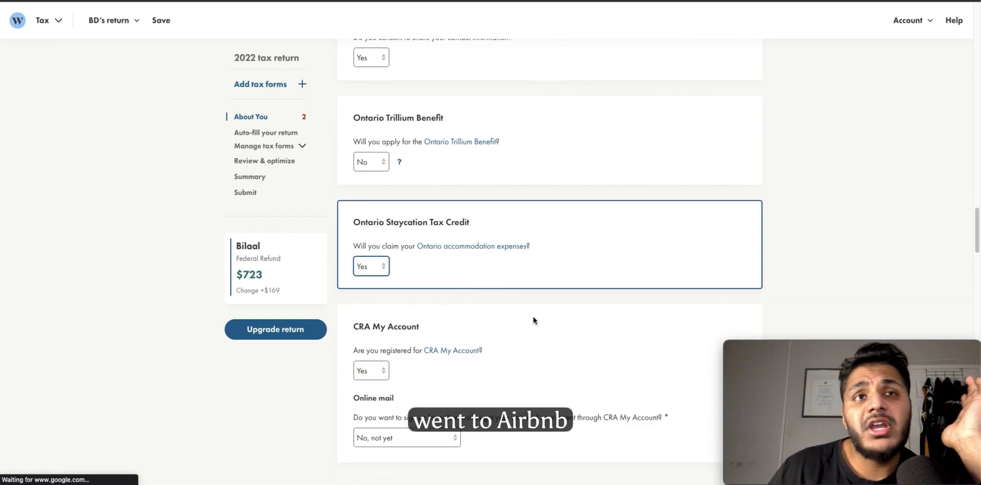
scroll(down, 3)
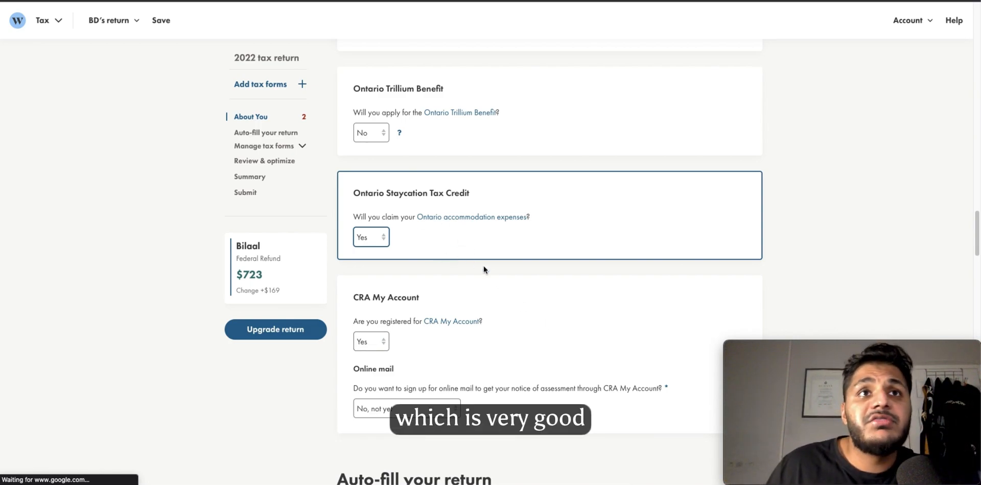
scroll(down, 3)
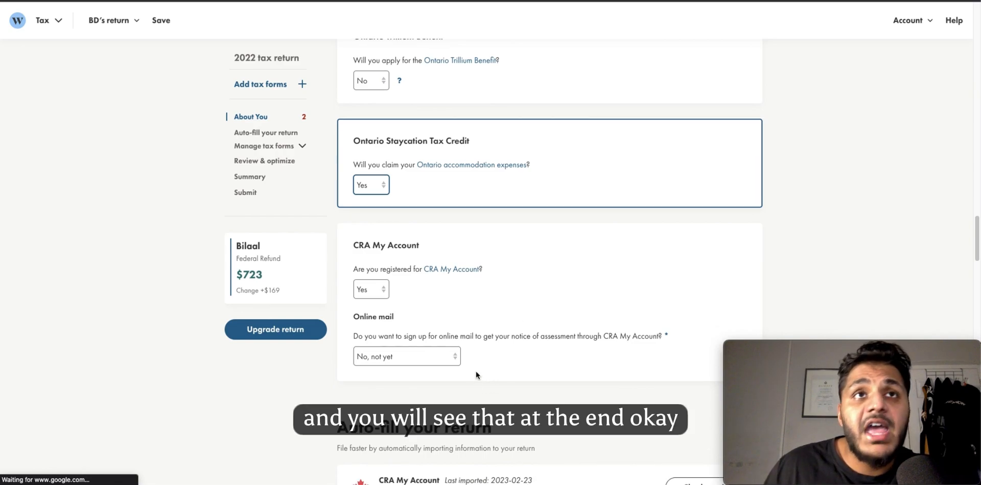
scroll(down, 3)
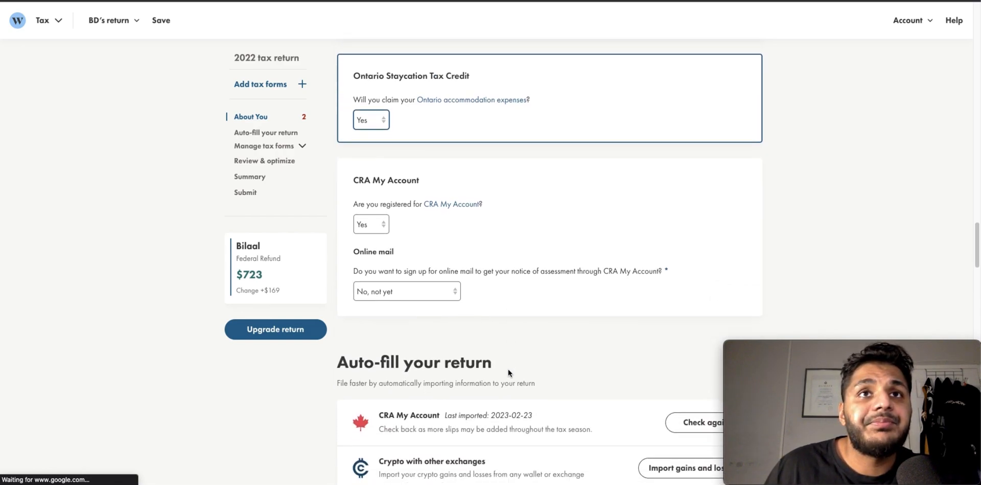
scroll(down, 3)
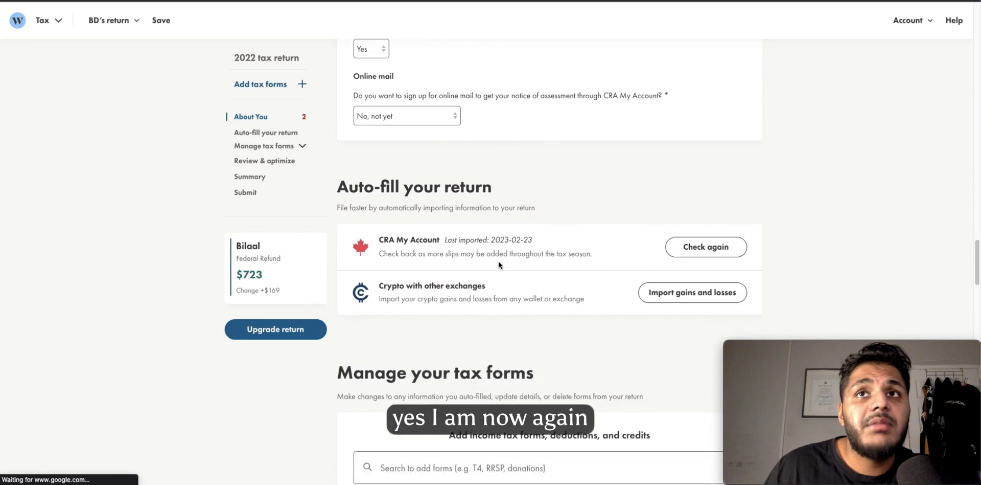
scroll(down, 3)
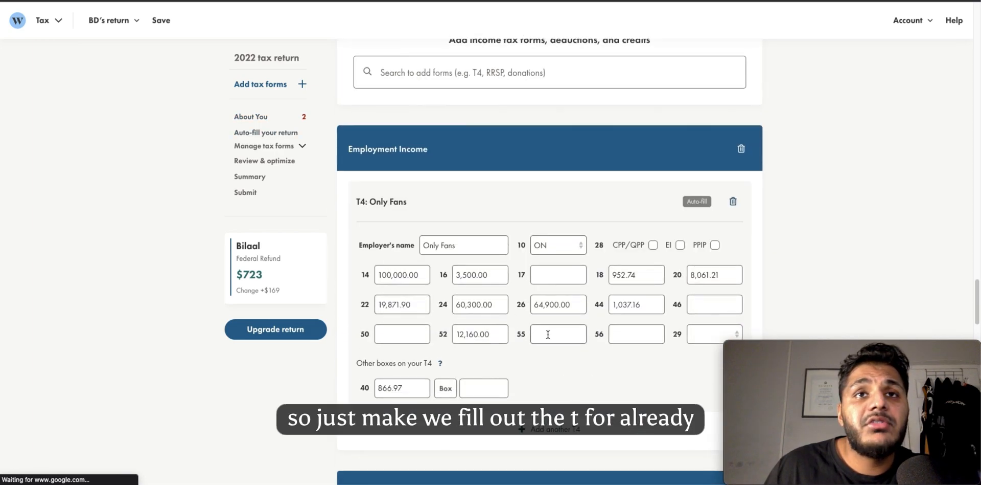
scroll(down, 3)
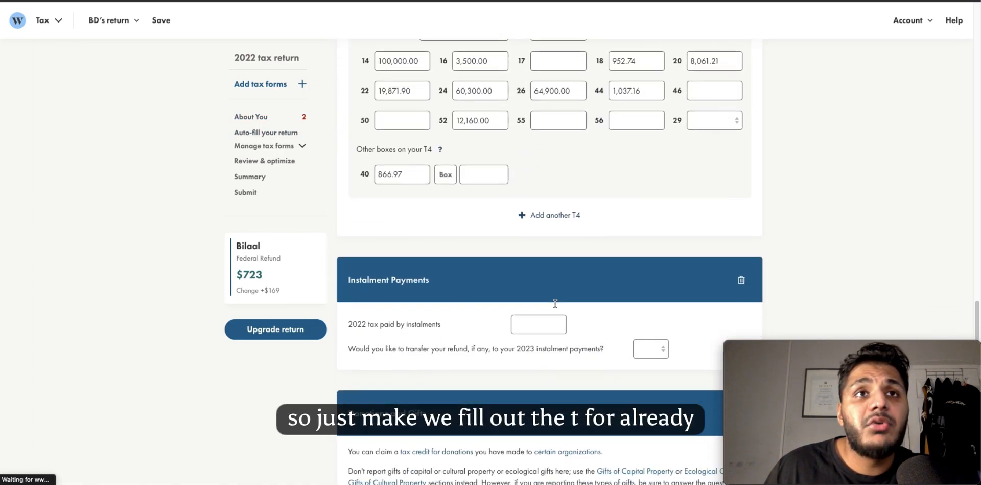
click(742, 279)
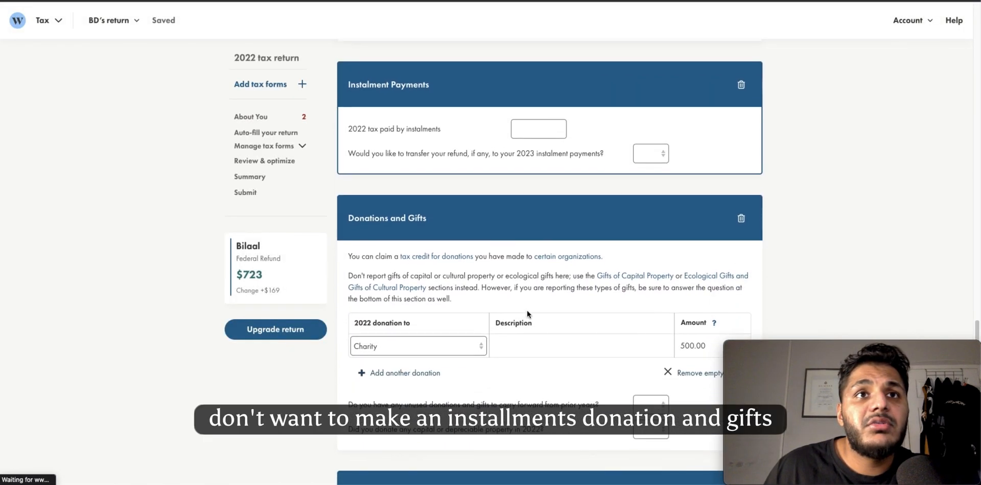
- Enter a Jan 1–3 2022 staycation trip at an airbnb costing 500.00
scroll(down, 3)
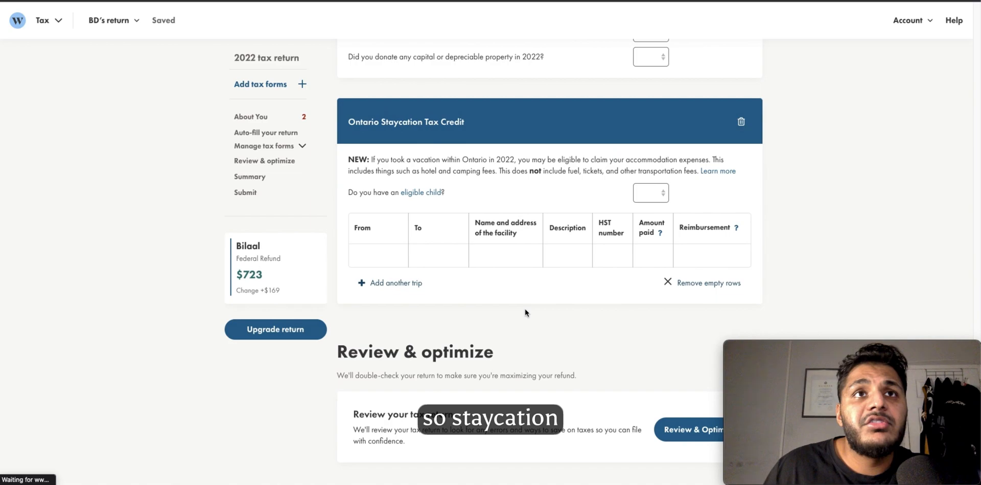
click(377, 255)
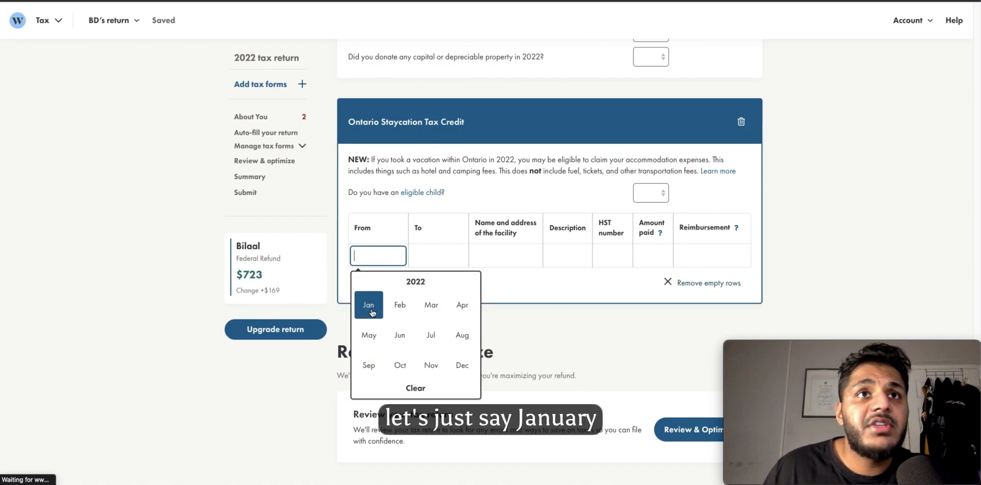
click(368, 305)
text(2022-01-03)
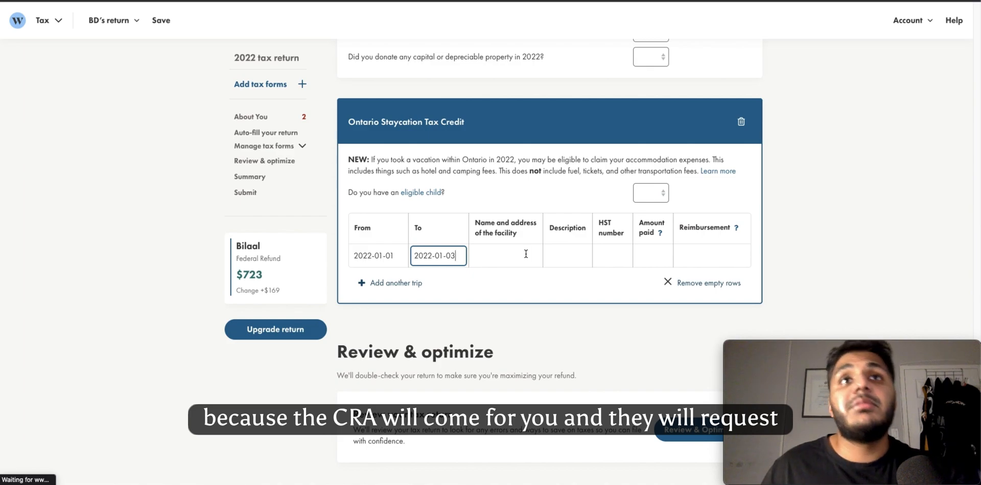
mouse_move(535, 256)
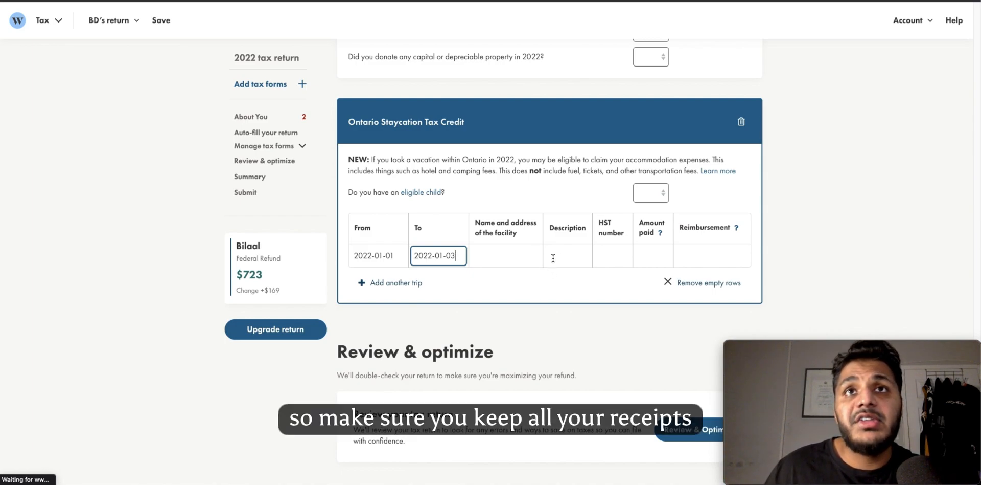
text(a)
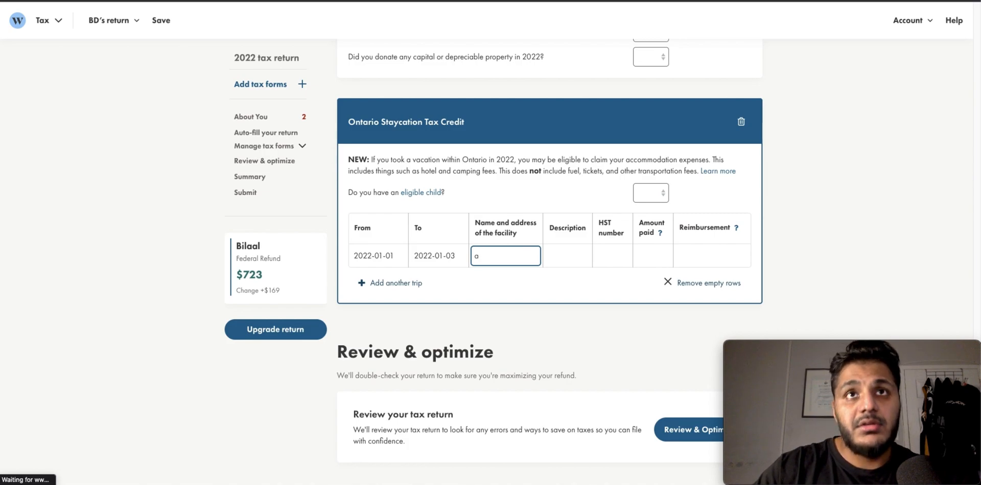
text(irbnb)
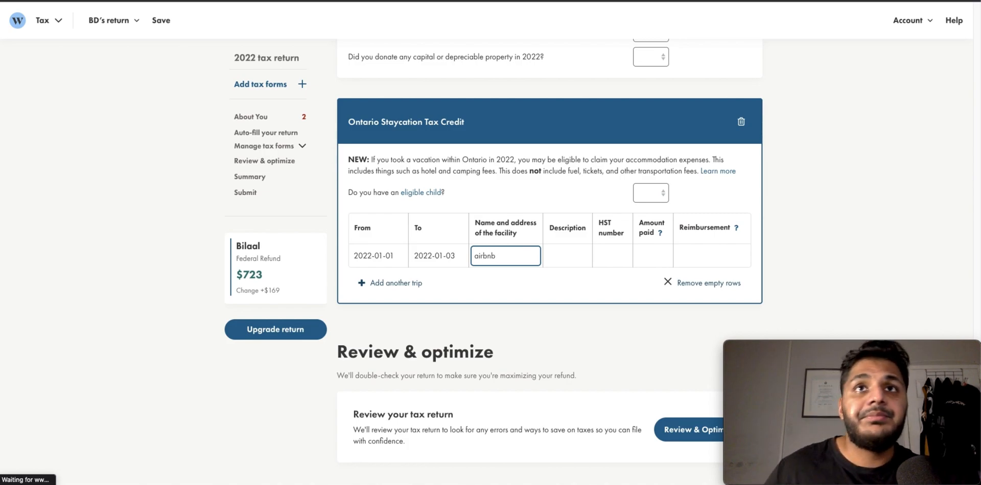
click(654, 256)
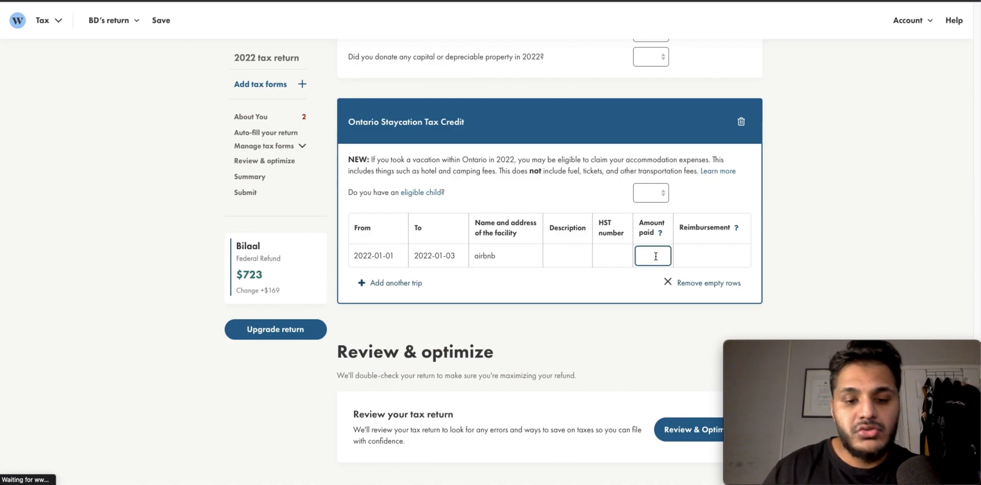
text(500.00)
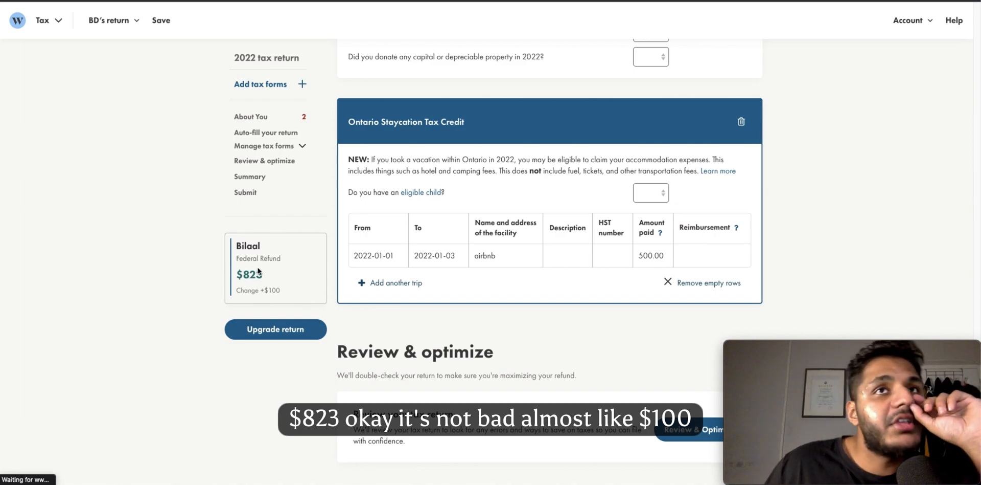
mouse_move(610, 324)
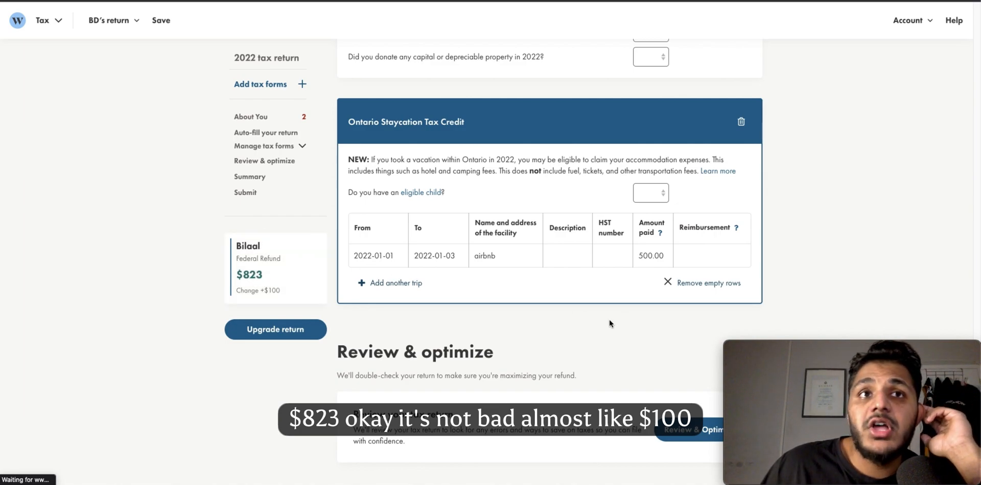
scroll(down, 3)
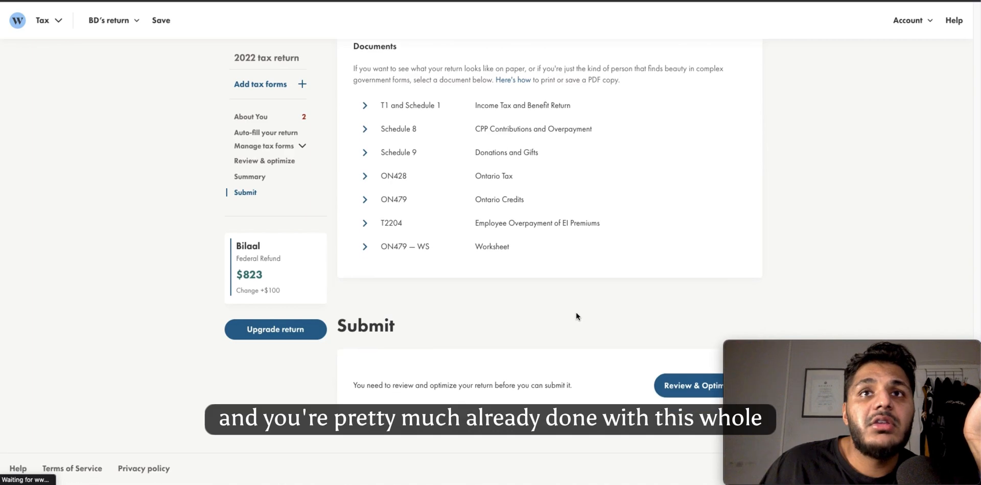
scroll(down, 3)
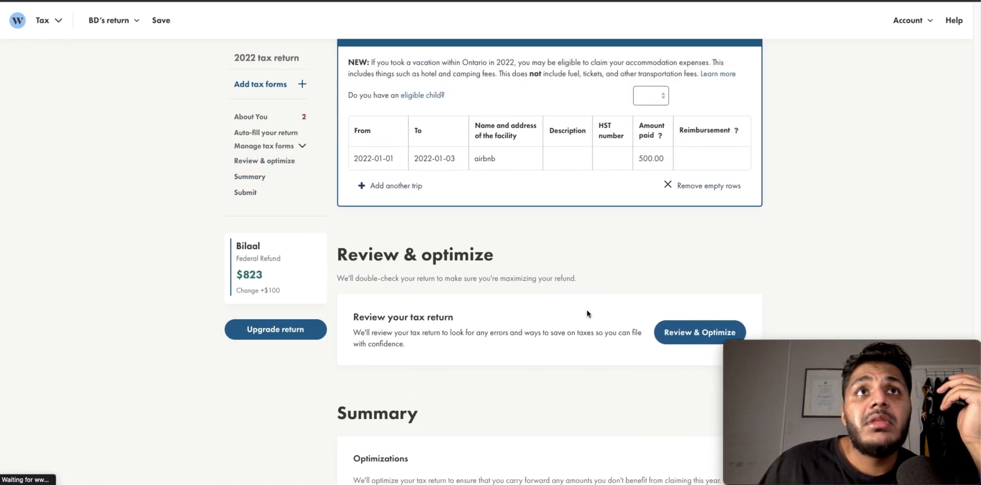
- Run Review & Optimize and scroll through the Errors, Warnings and Suggestions cards to the Submit section
click(699, 331)
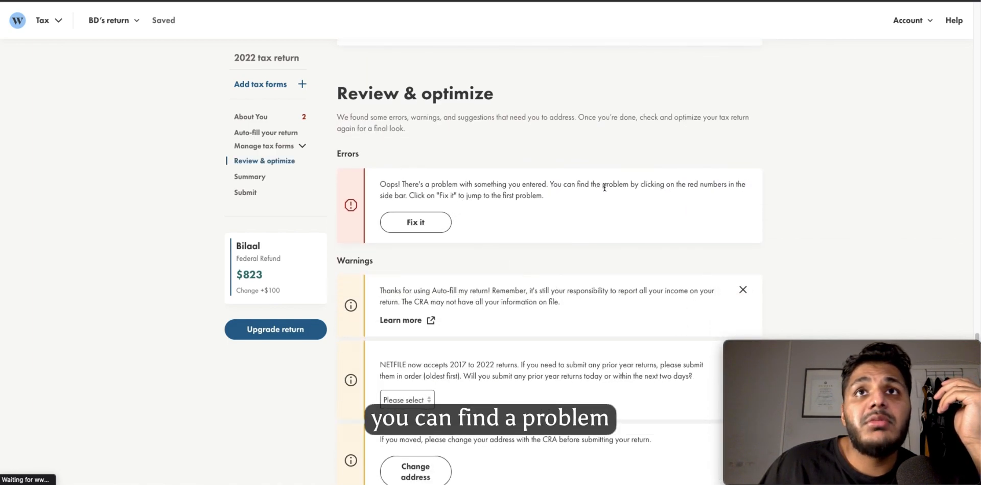
mouse_move(441, 246)
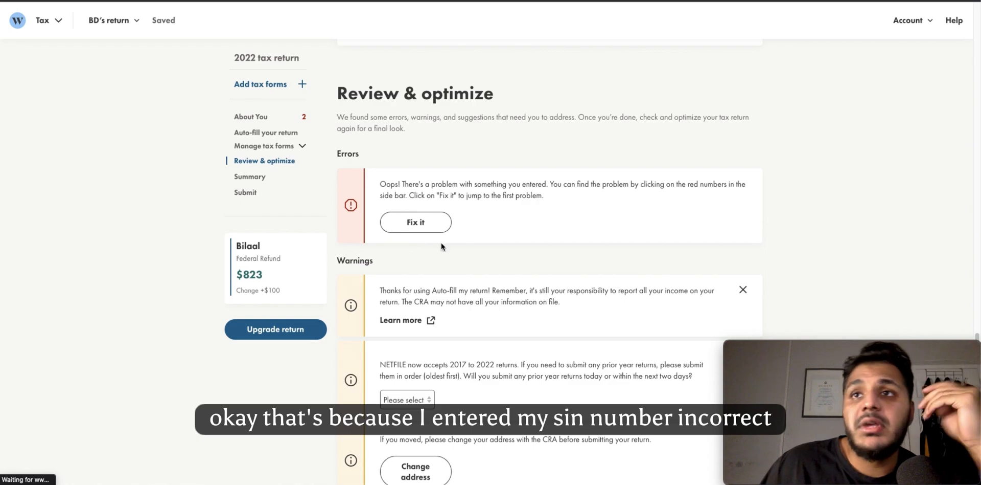
mouse_move(480, 273)
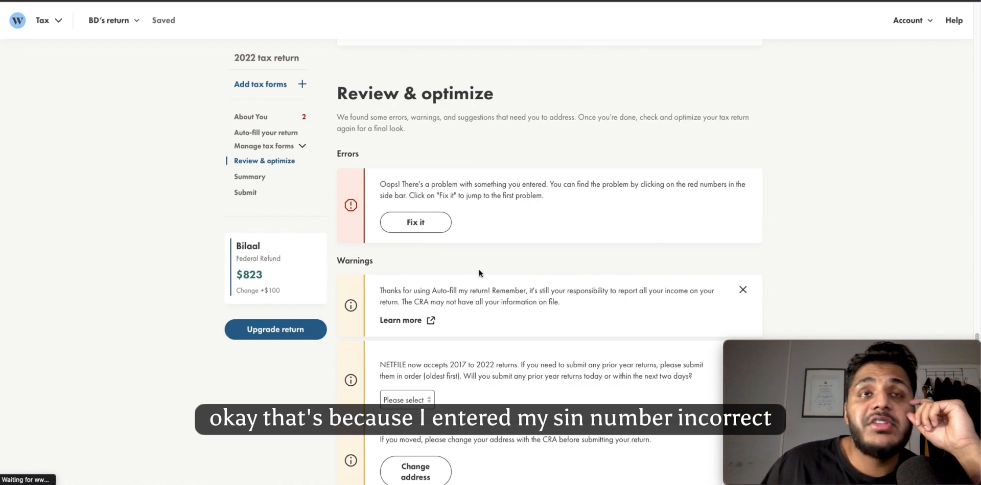
scroll(down, 3)
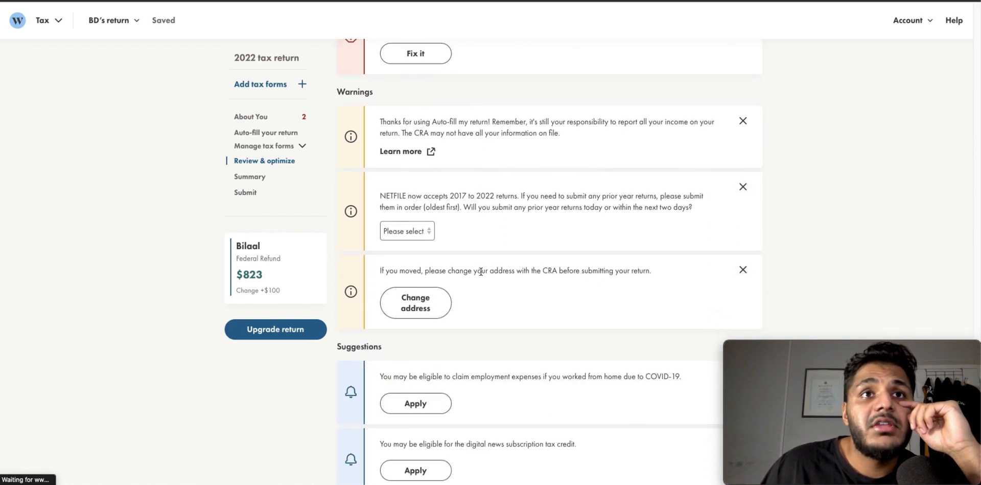
scroll(down, 3)
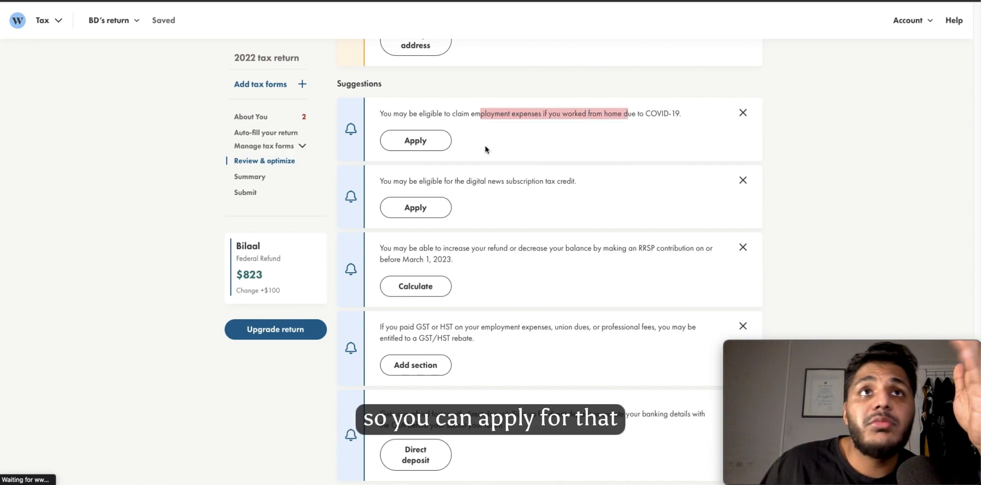
mouse_move(538, 197)
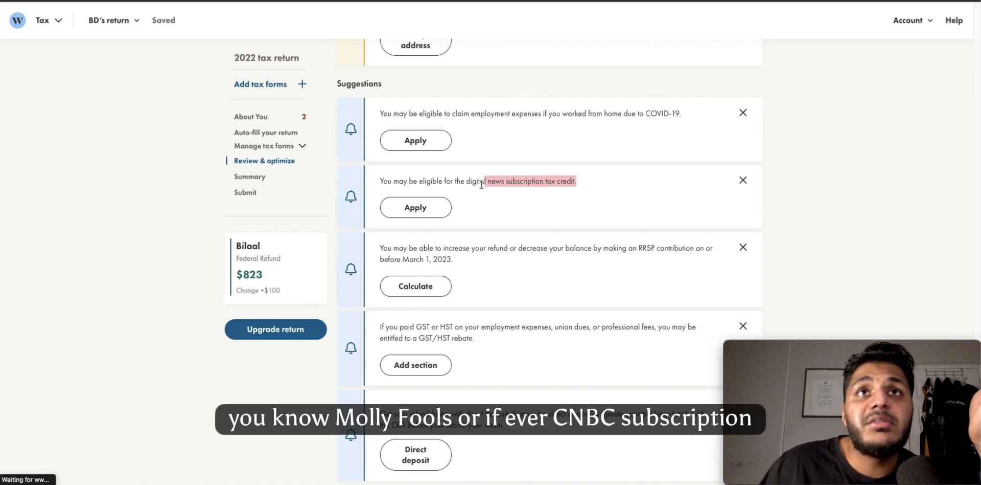
scroll(down, 3)
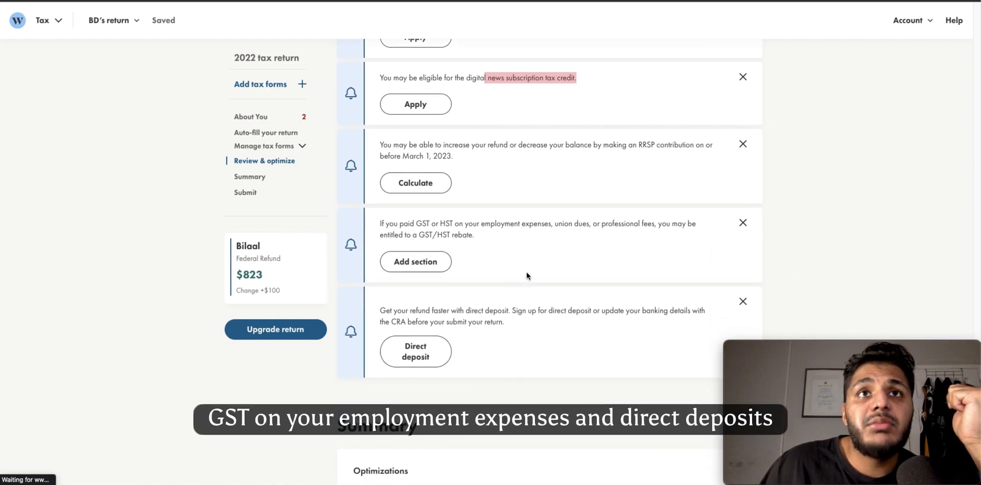
scroll(down, 3)
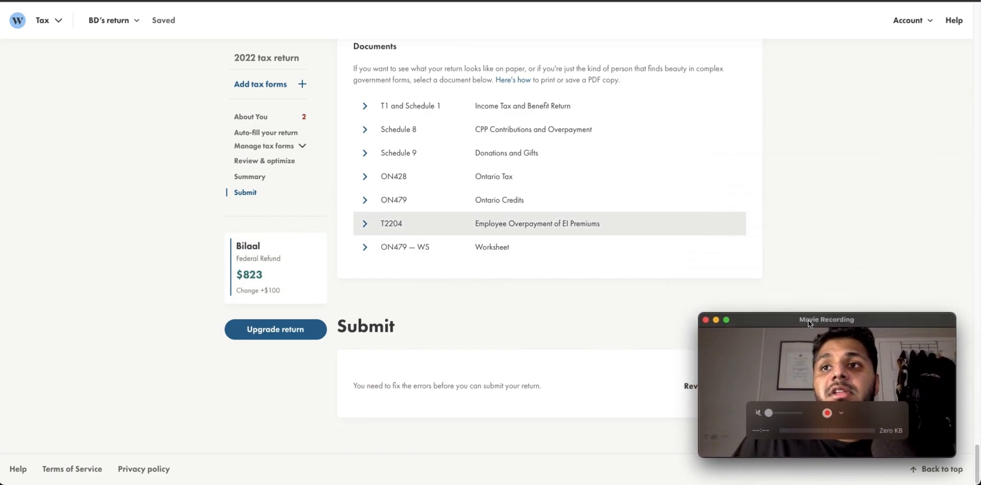
- Jump back to the About You section where the SIN is flagged, landing near Donations and Gifts
click(264, 161)
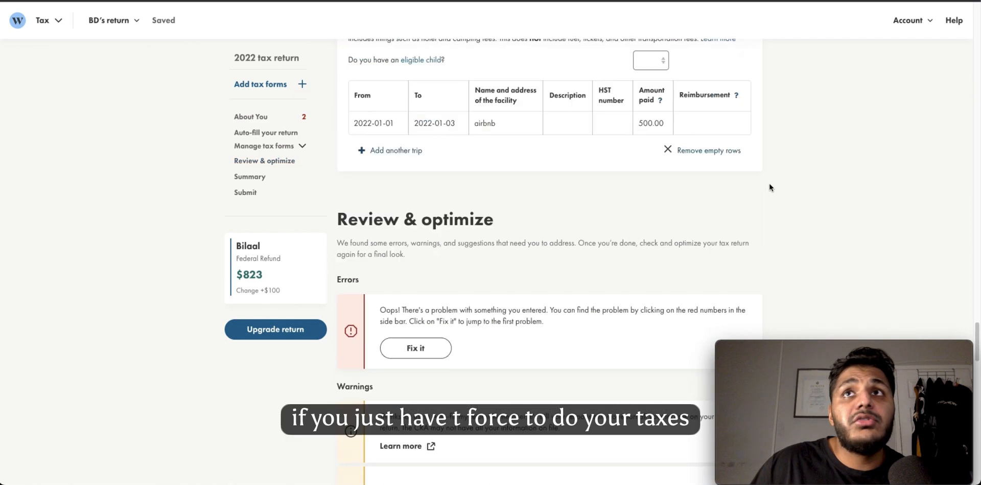
scroll(down, 3)
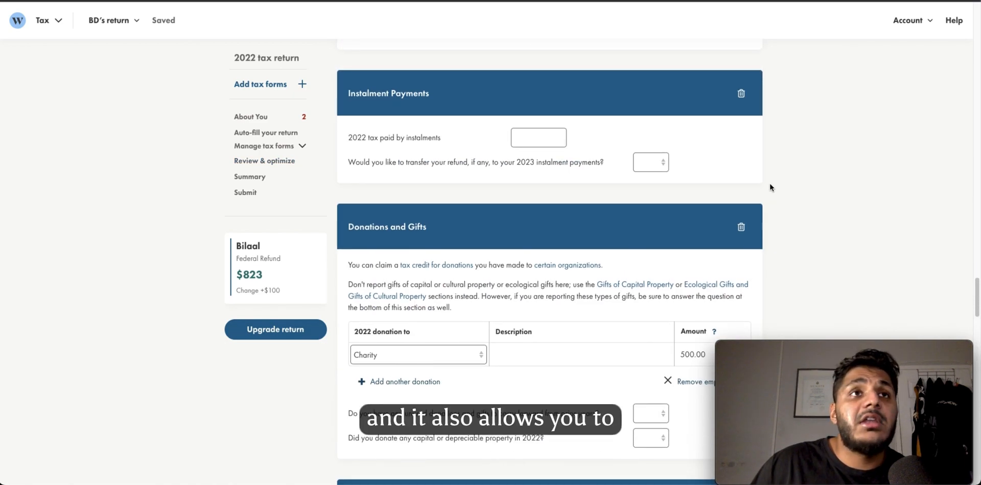
mouse_move(509, 312)
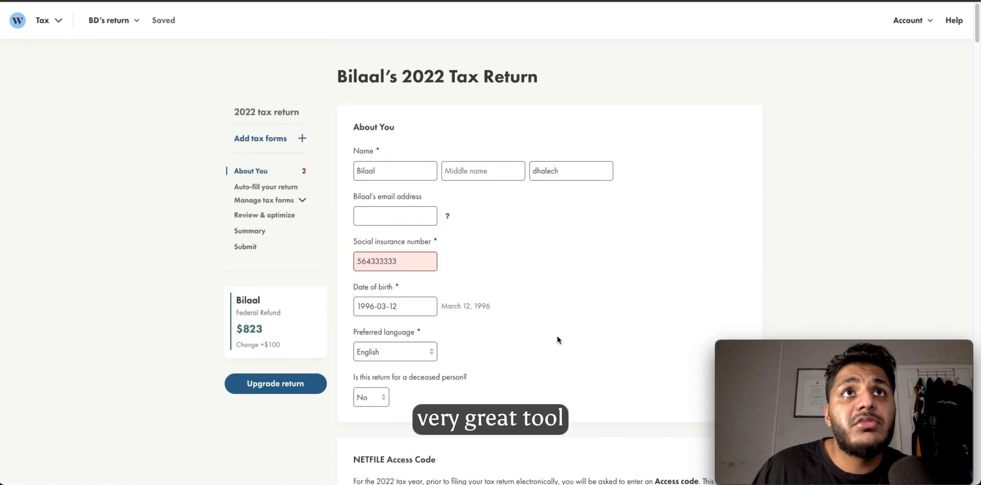
scroll(down, 3)
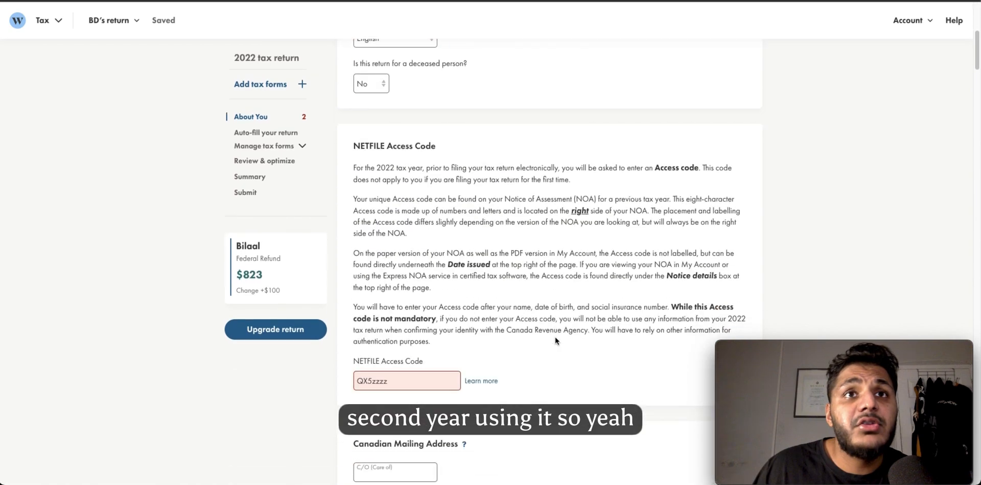
scroll(up, 3)
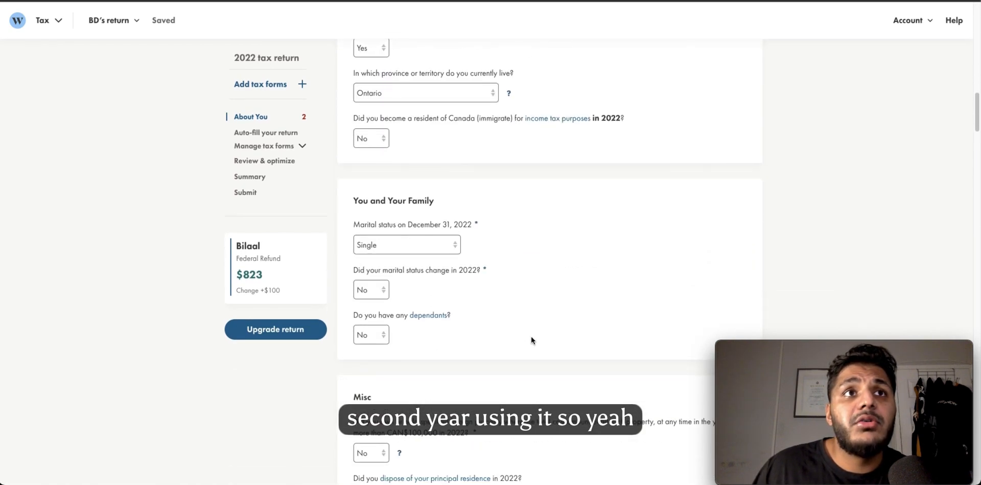